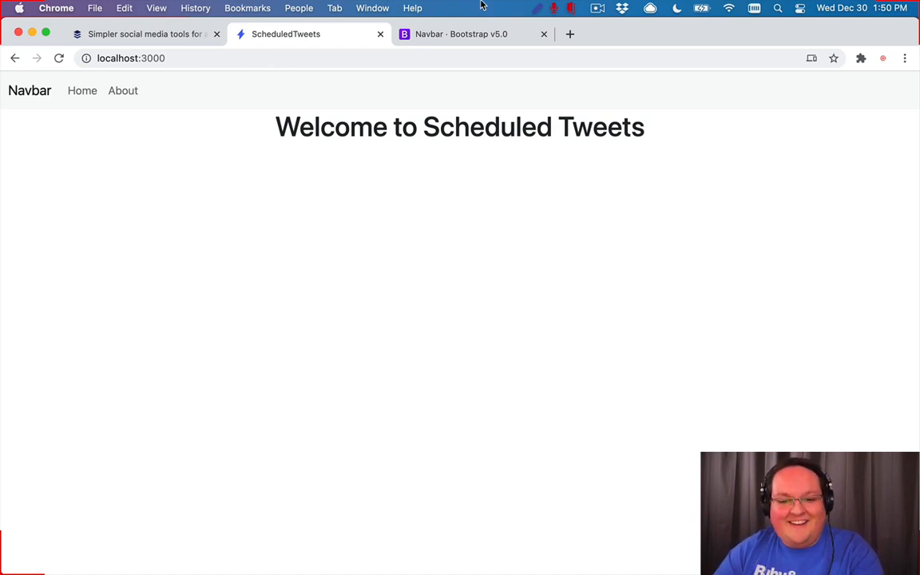
pyautogui.moveTo(123, 148)
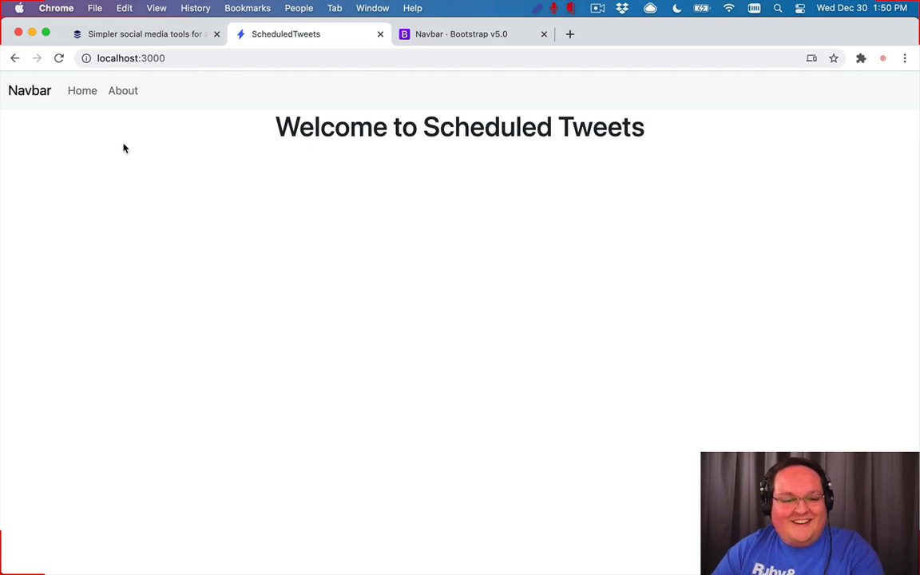
pyautogui.moveTo(235, 208)
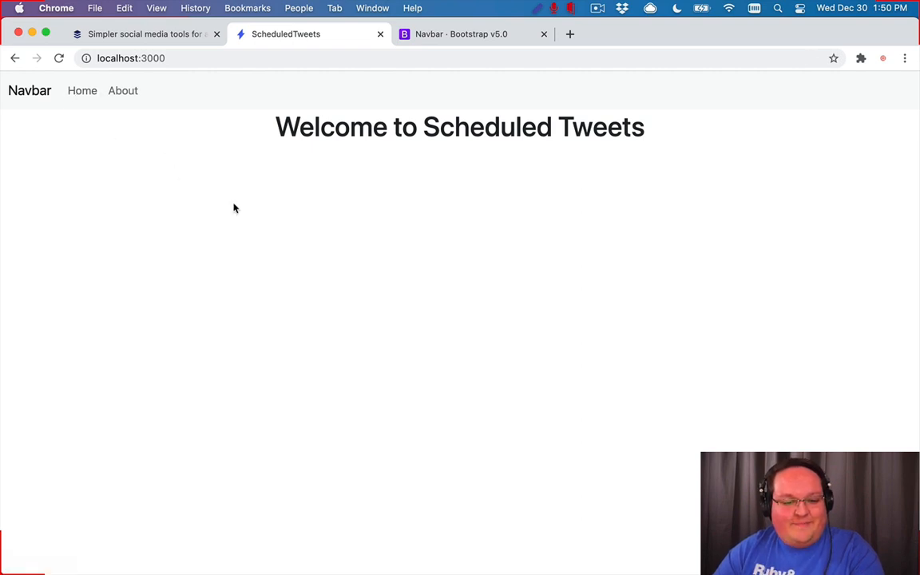
pyautogui.moveTo(484, 213)
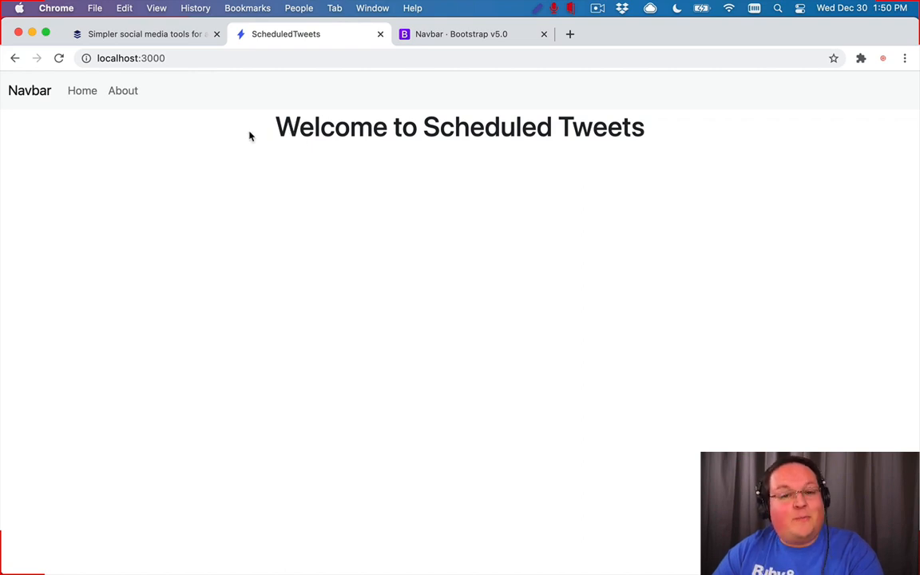
# - Visit the About and home pages, then run git status in iTerm2
pyautogui.click(122, 90)
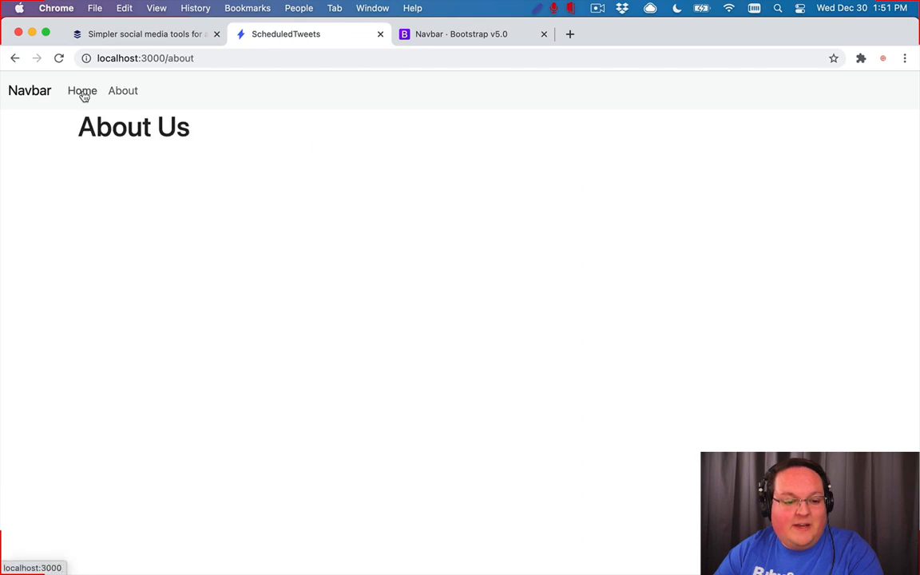
pyautogui.click(82, 90)
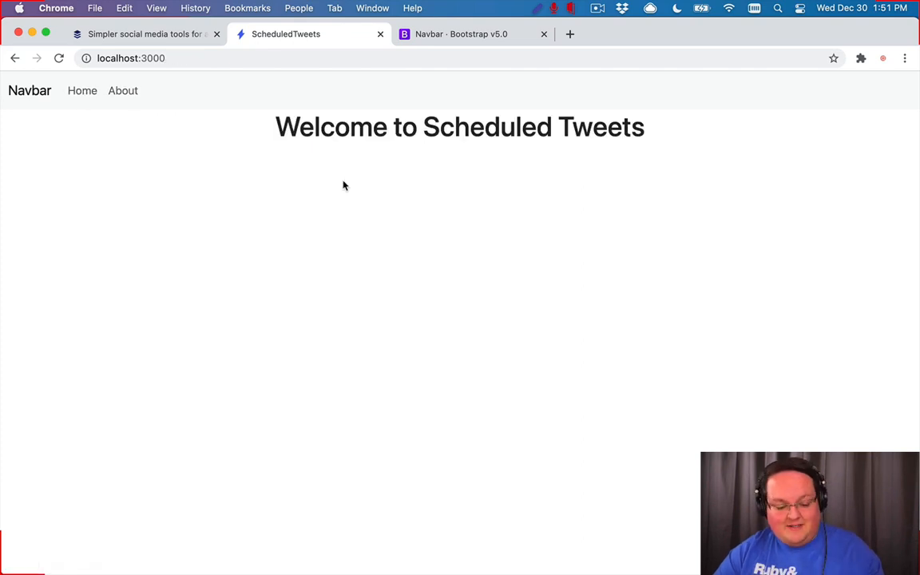
pyautogui.press('cmd+tab')
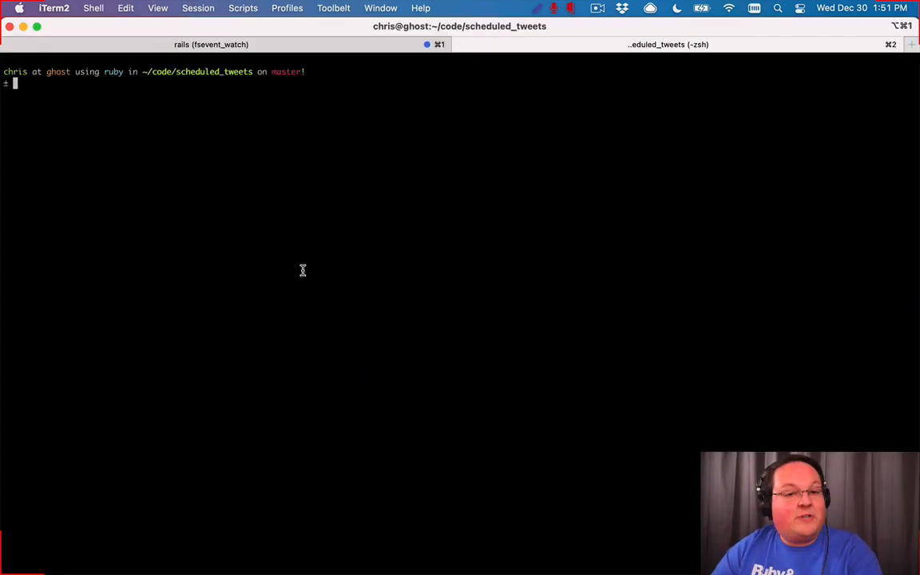
pyautogui.moveTo(355, 190)
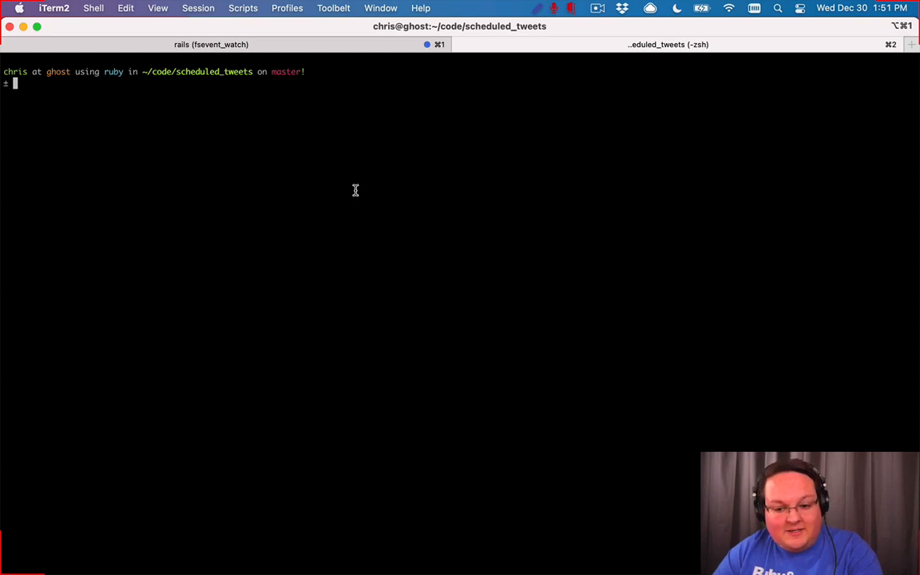
pyautogui.moveTo(358, 113)
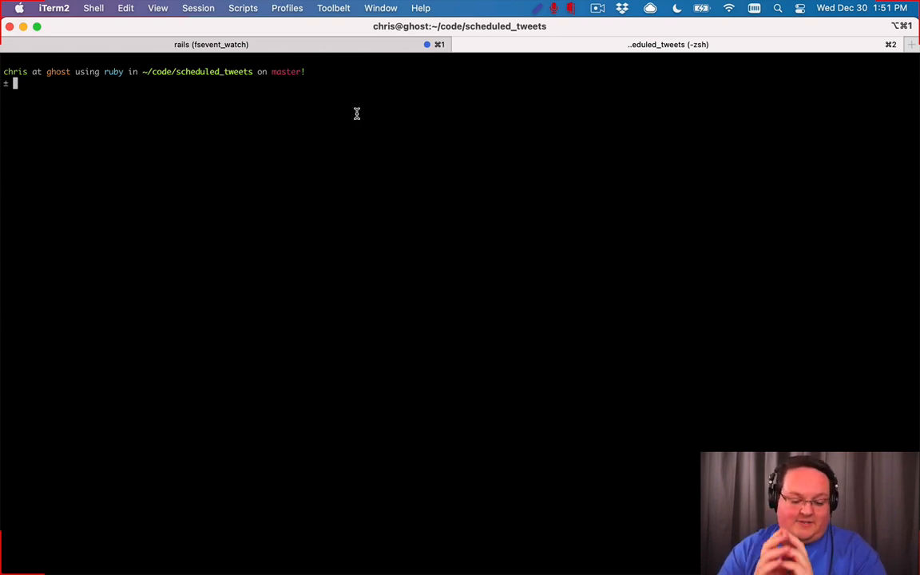
pyautogui.write('git status')
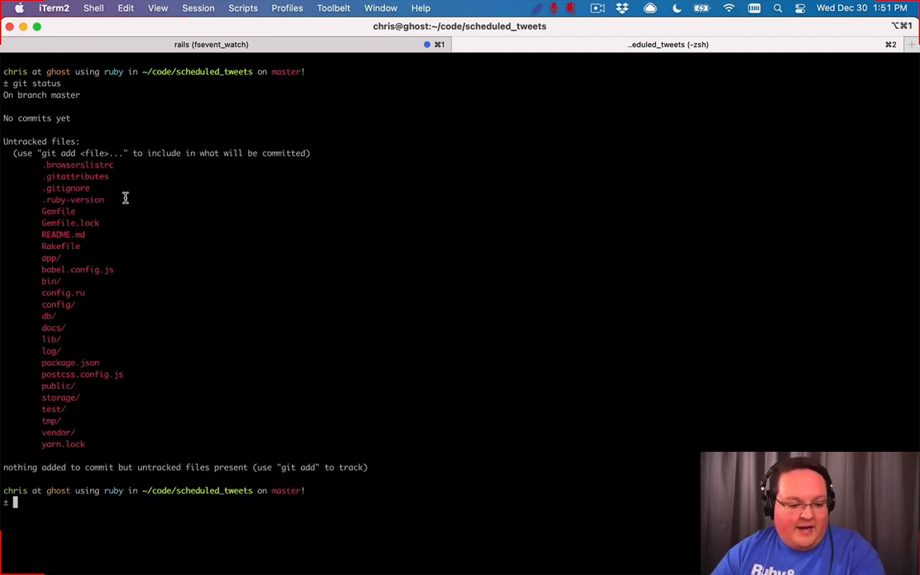
pyautogui.moveTo(72, 110)
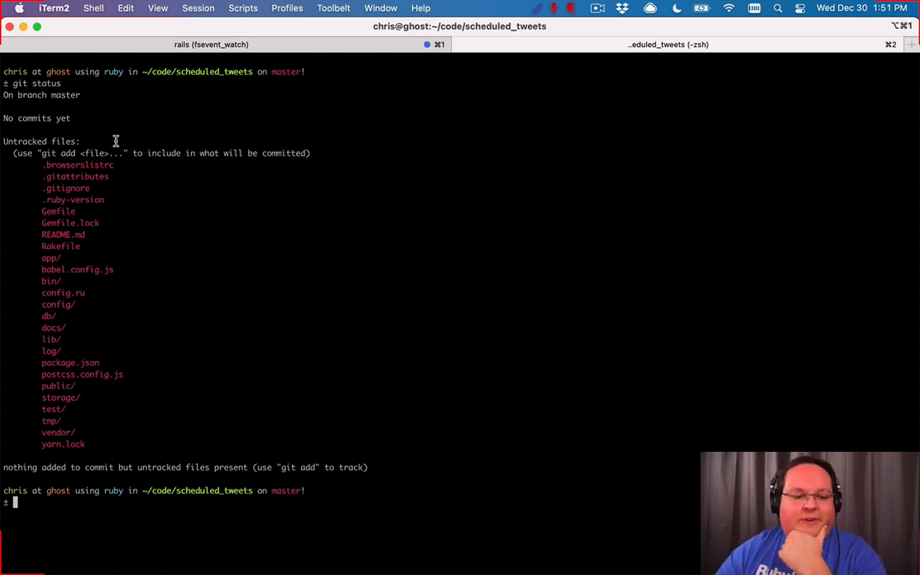
pyautogui.moveTo(99, 365)
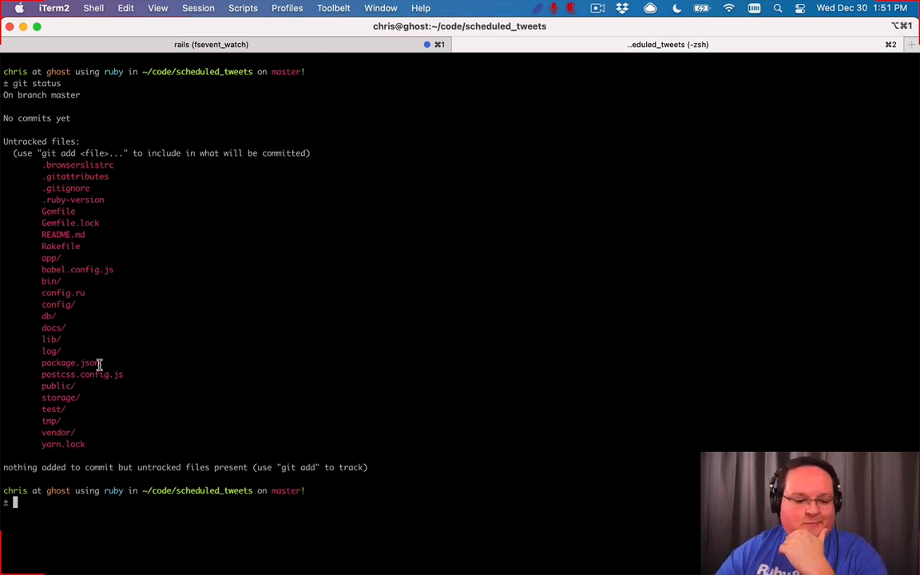
pyautogui.moveTo(177, 254)
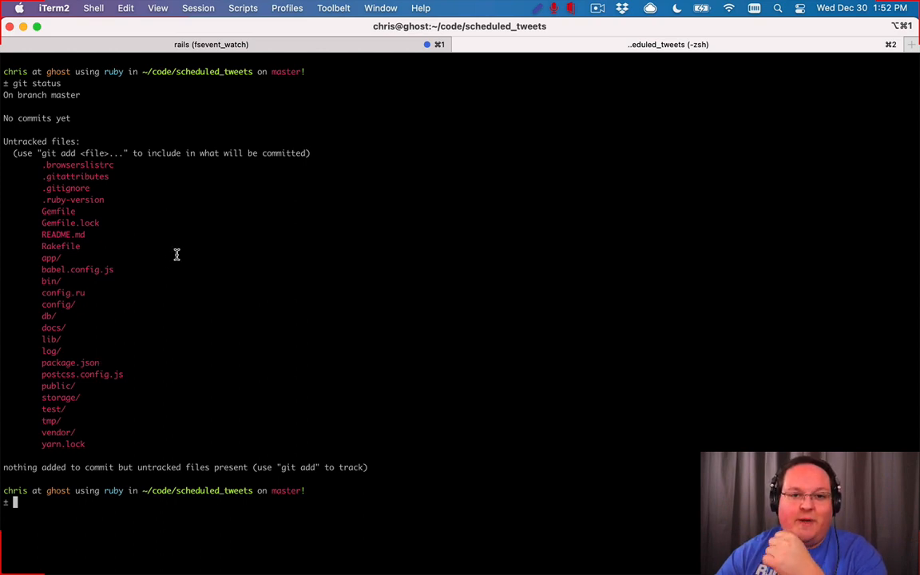
pyautogui.moveTo(158, 266)
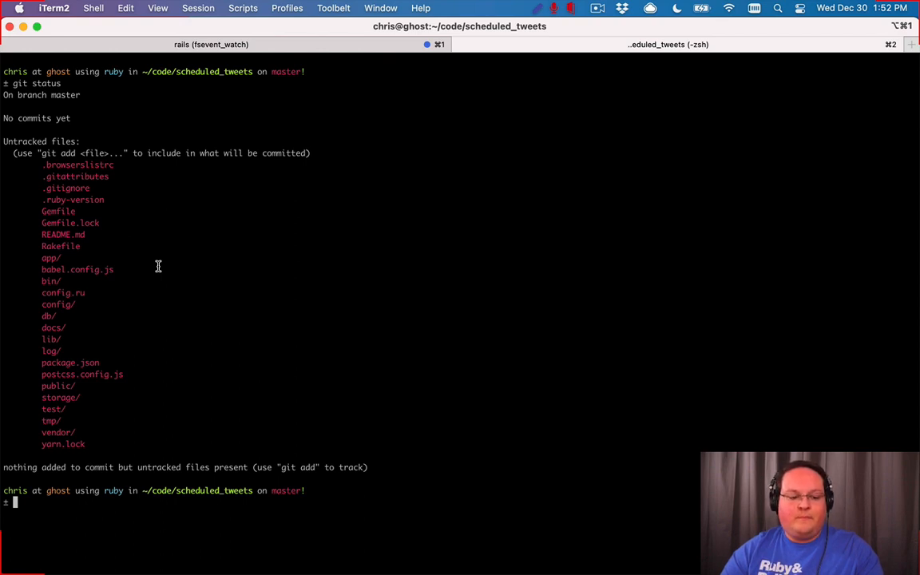
# - Stage all project files with git add . and review them via git status
pyautogui.write('git add .')
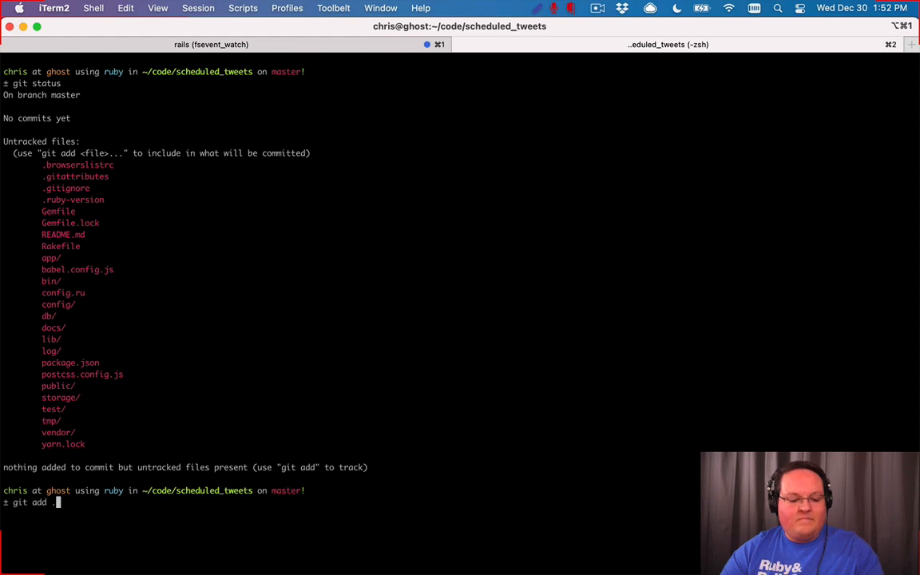
pyautogui.write('git status')
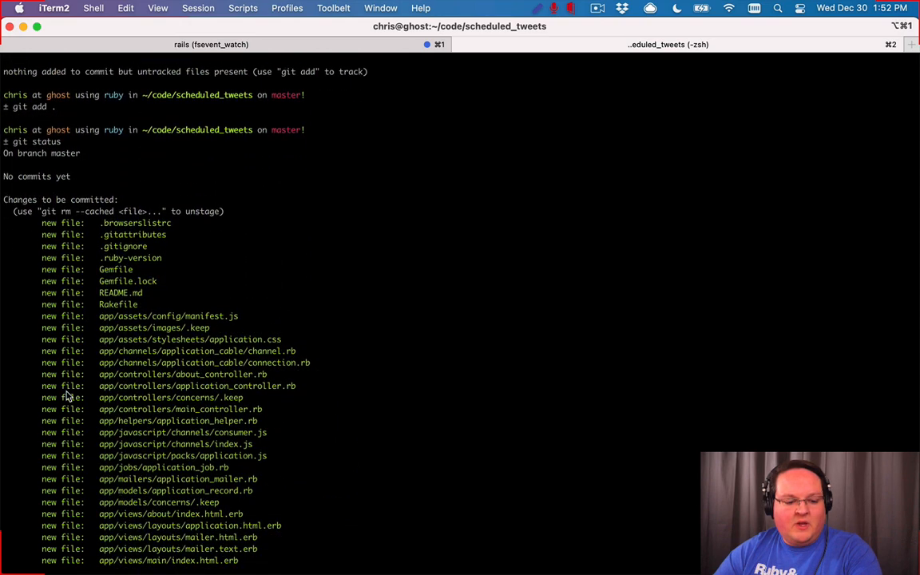
pyautogui.scroll(-3)
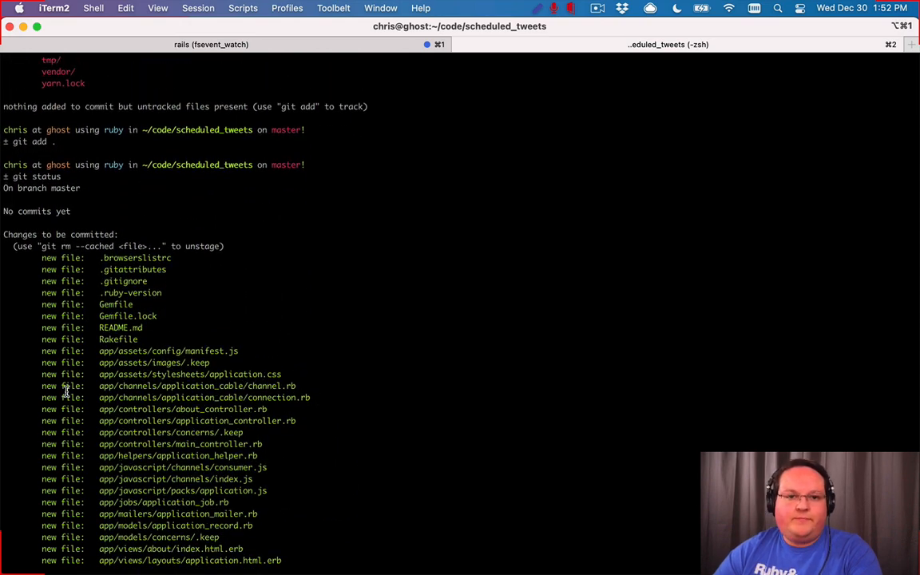
pyautogui.scroll(-3)
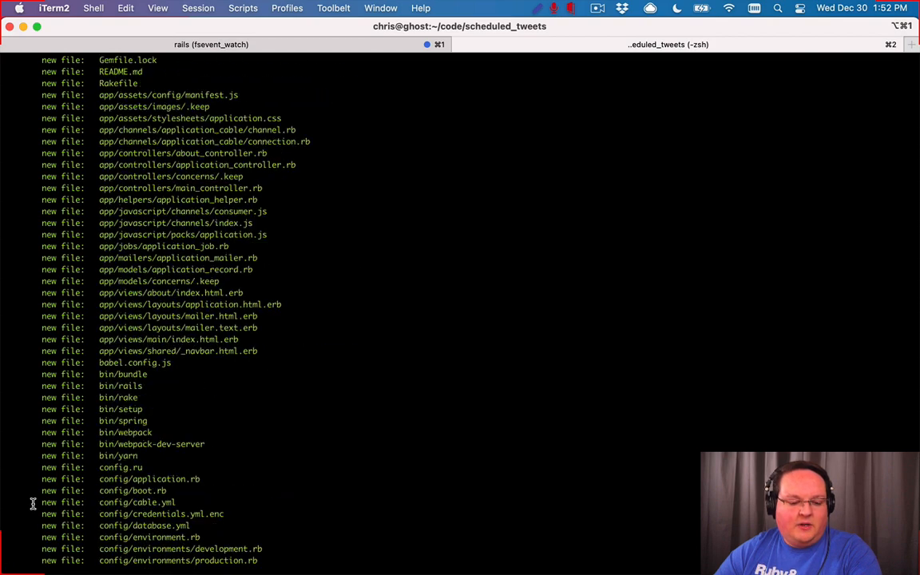
pyautogui.write('git add .')
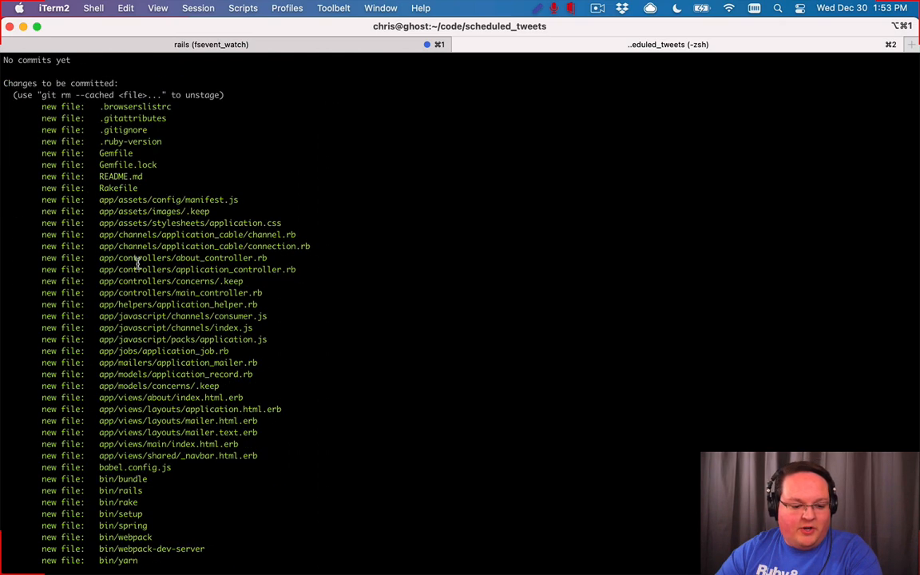
pyautogui.write('git status')
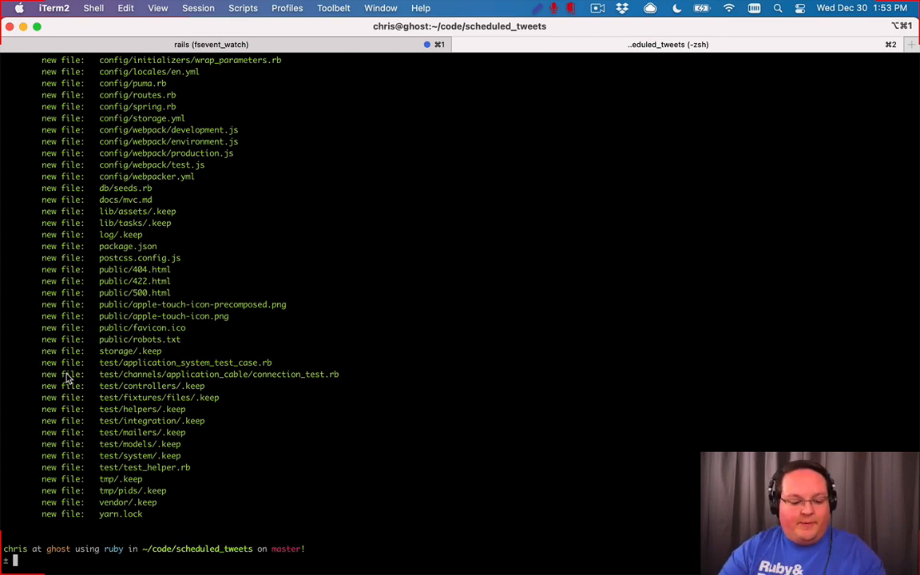
# - Commit the staged files with message "Initial commit" and recheck git status
pyautogui.write('git commit -m')
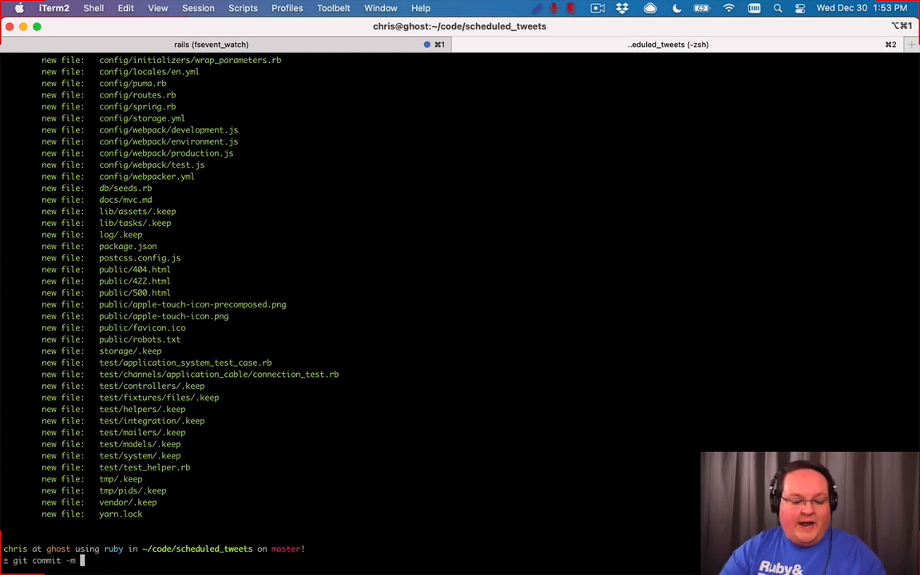
pyautogui.write('"')
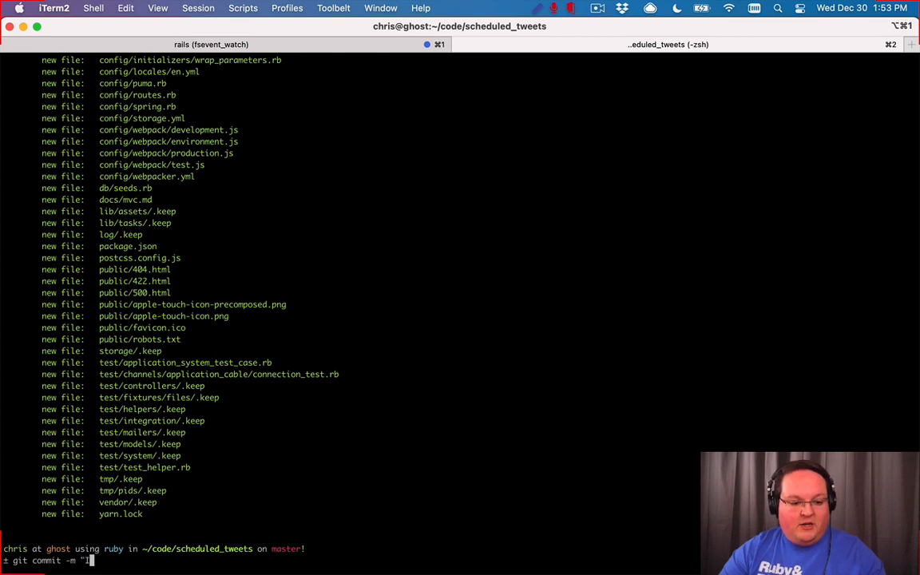
pyautogui.write('Initial co')
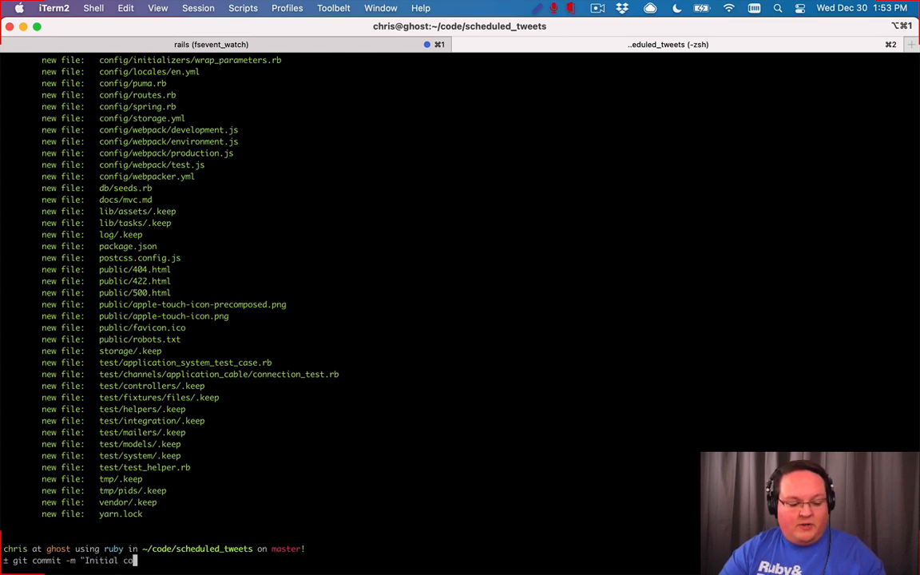
pyautogui.write('mmit"')
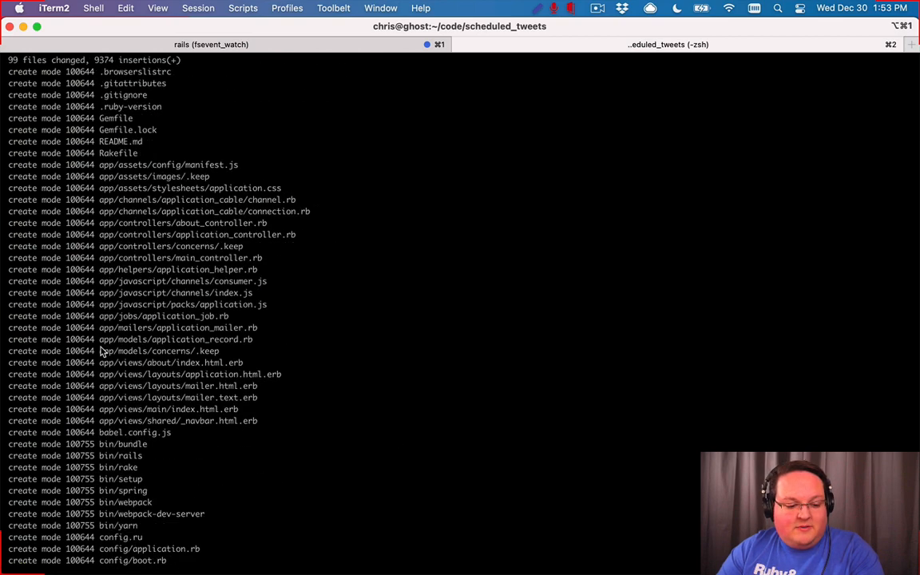
pyautogui.scroll(-3)
pyautogui.write('git status')
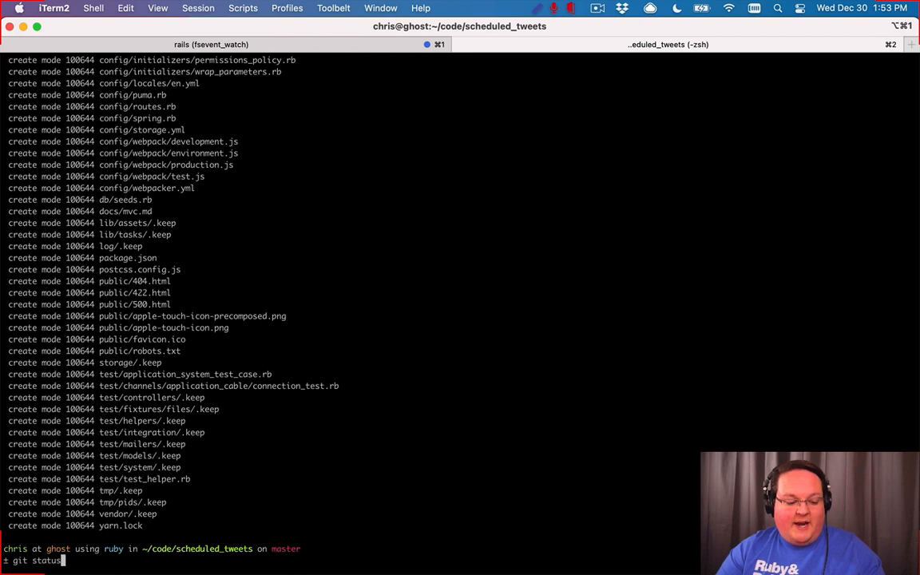
pyautogui.press('Return')
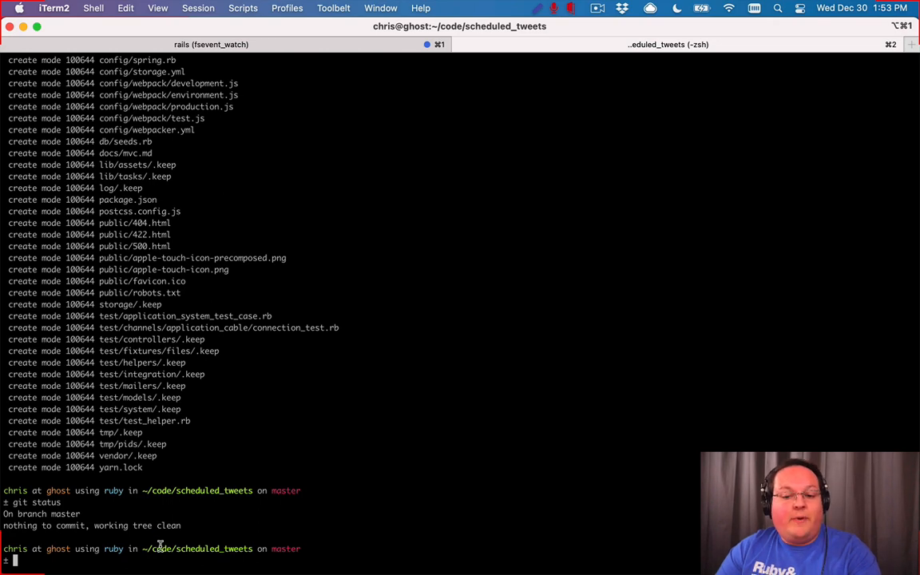
# - Open main_controller.rb in VS Code and begin a flash line in index
pyautogui.press('cmd+tab')
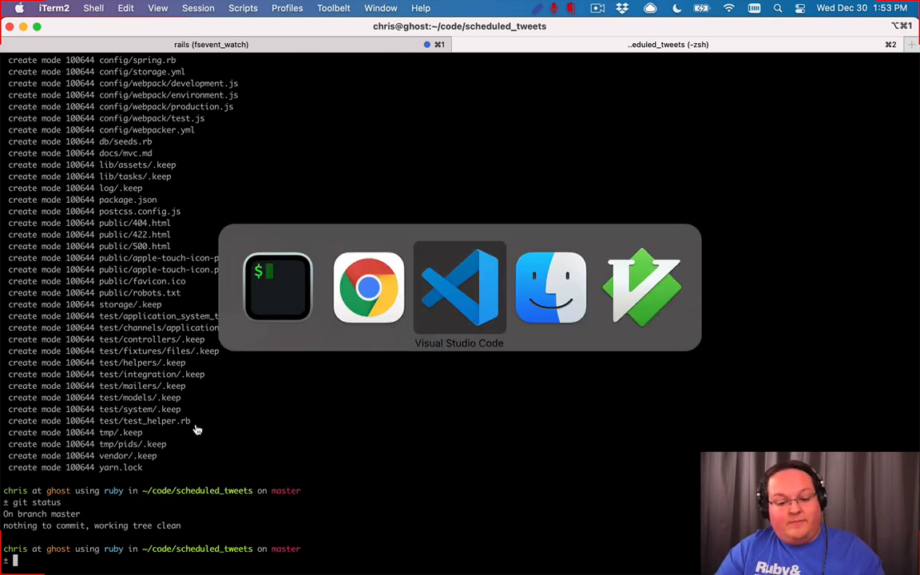
pyautogui.click(459, 287)
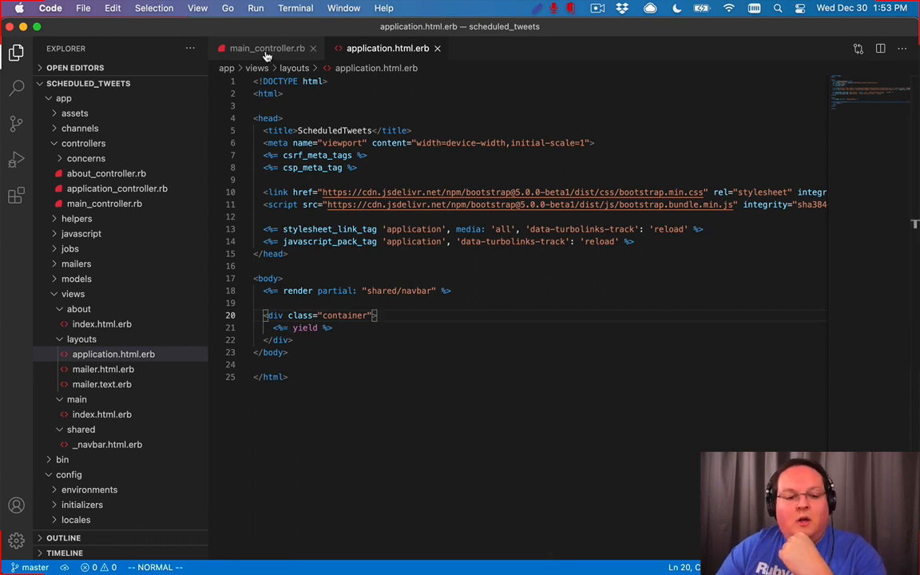
pyautogui.click(266, 48)
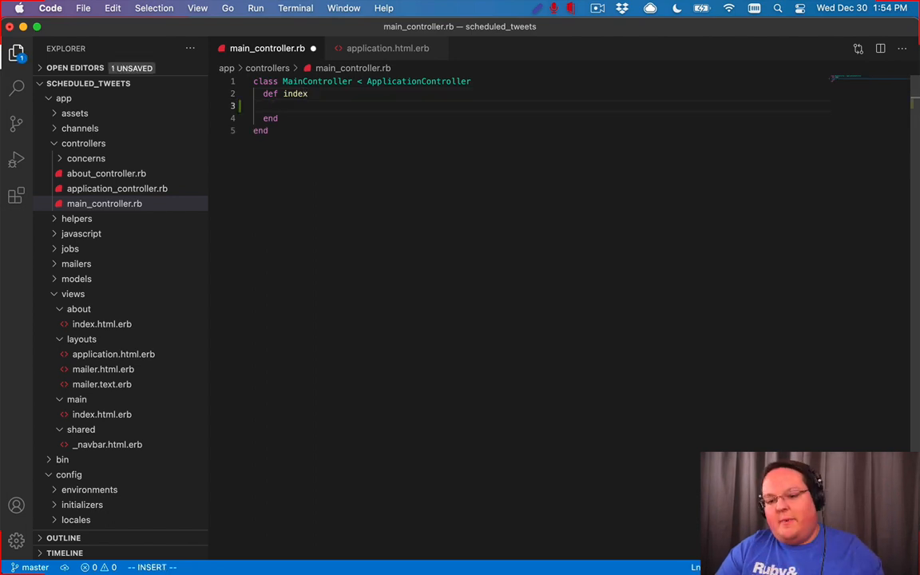
pyautogui.write('flash')
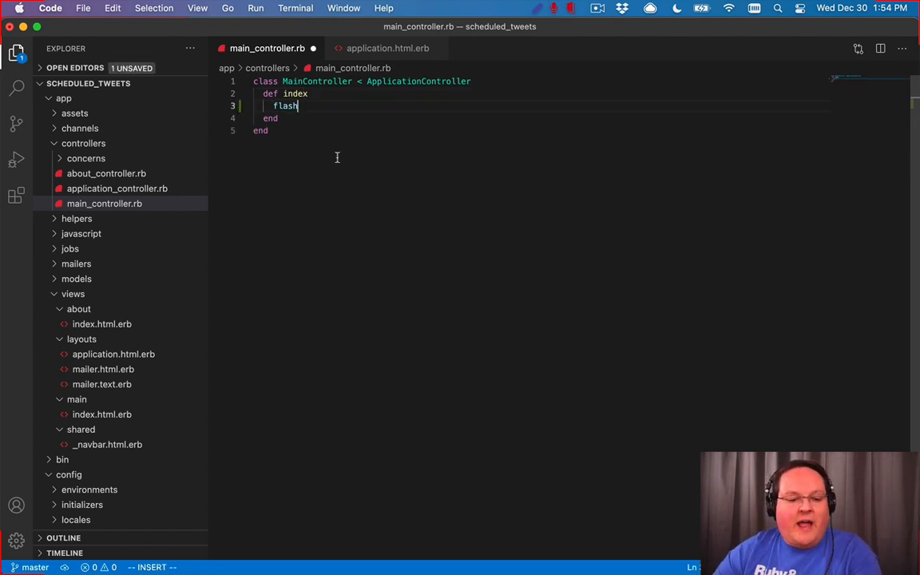
pyautogui.doubleClick(286, 105)
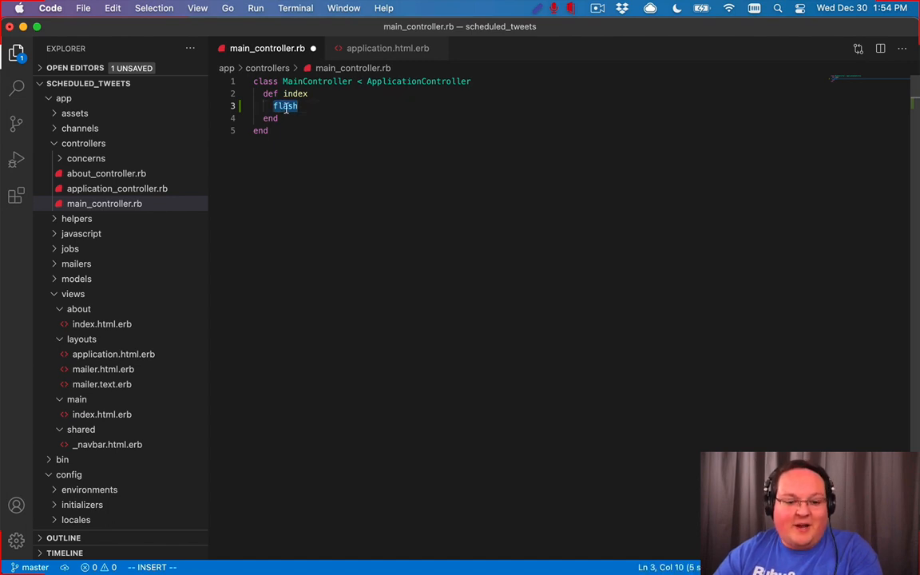
pyautogui.click(387, 81)
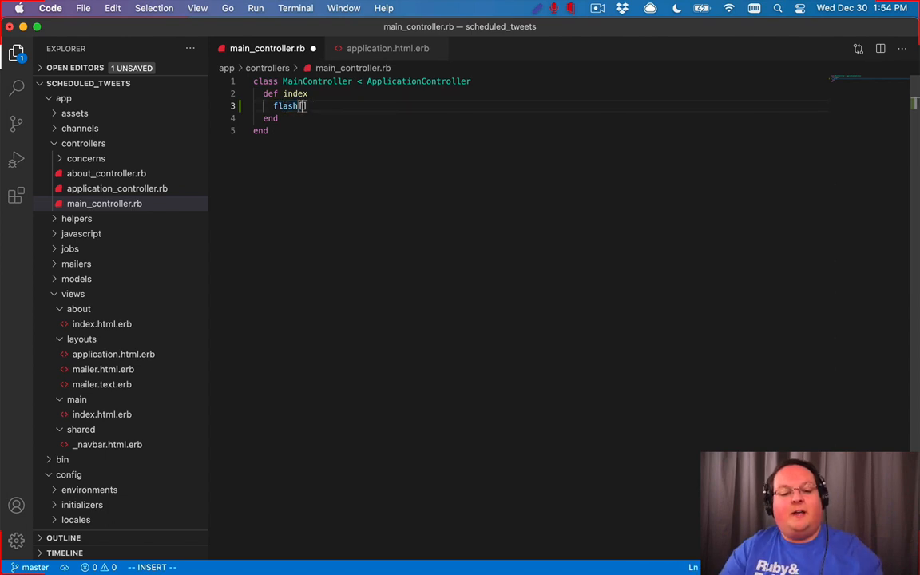
# - Set flash[:notice] to "Logged in successfully"
pyautogui.write('[:')
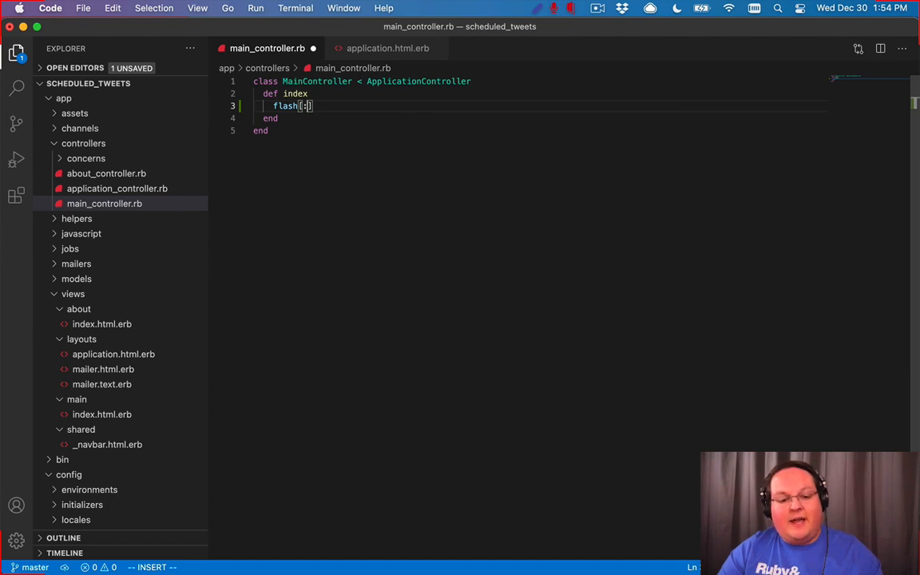
pyautogui.write('notice] =')
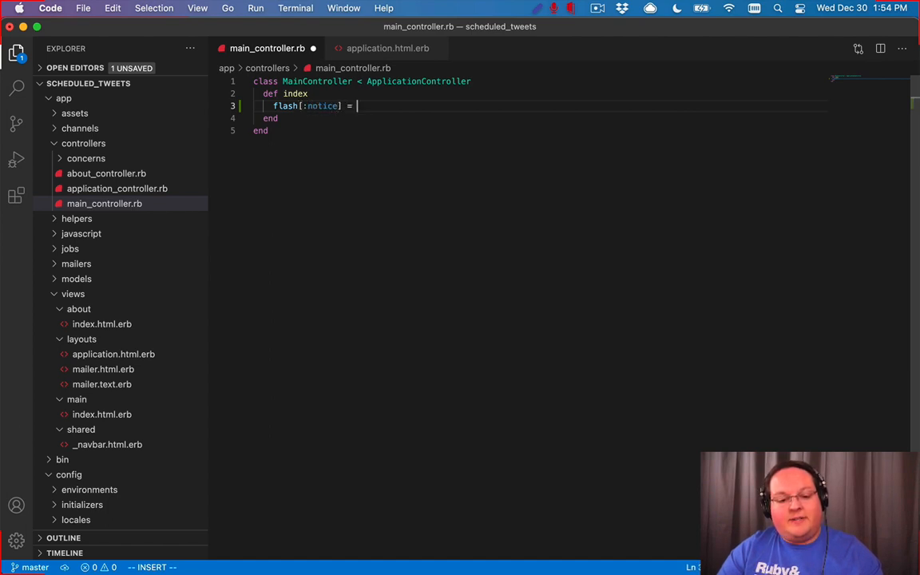
pyautogui.write('""')
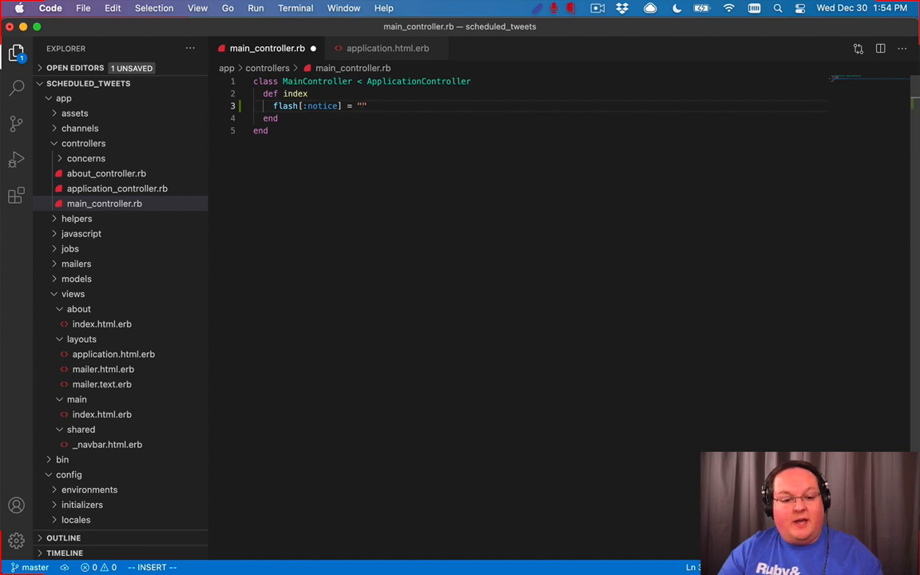
pyautogui.write('Logged in su')
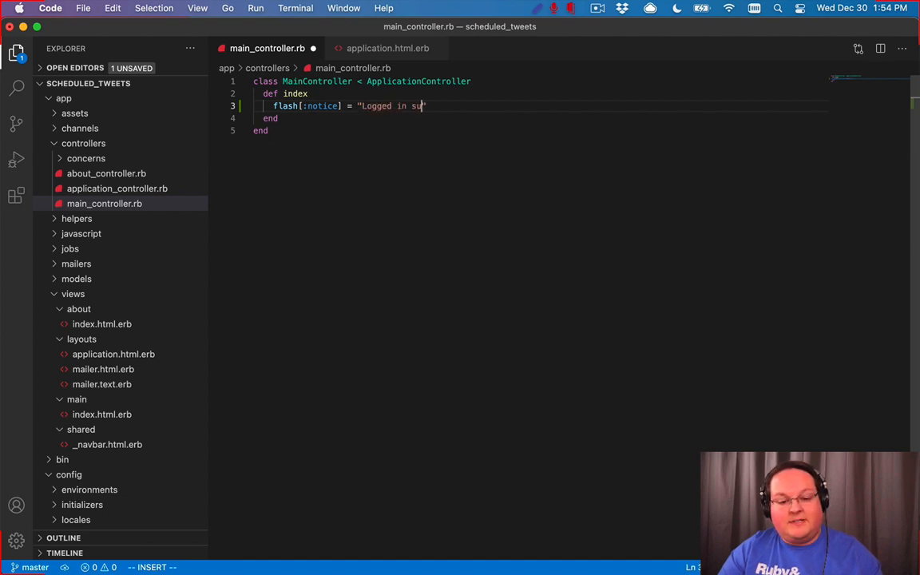
pyautogui.write('ccessfully"')
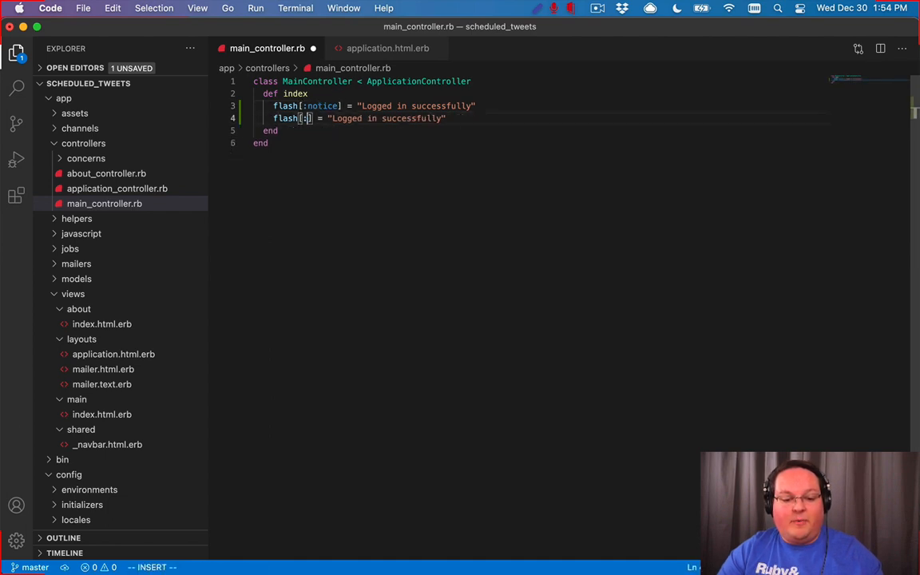
# - Set flash[:alert] to "Invalid email or password"
pyautogui.write('alert] =')
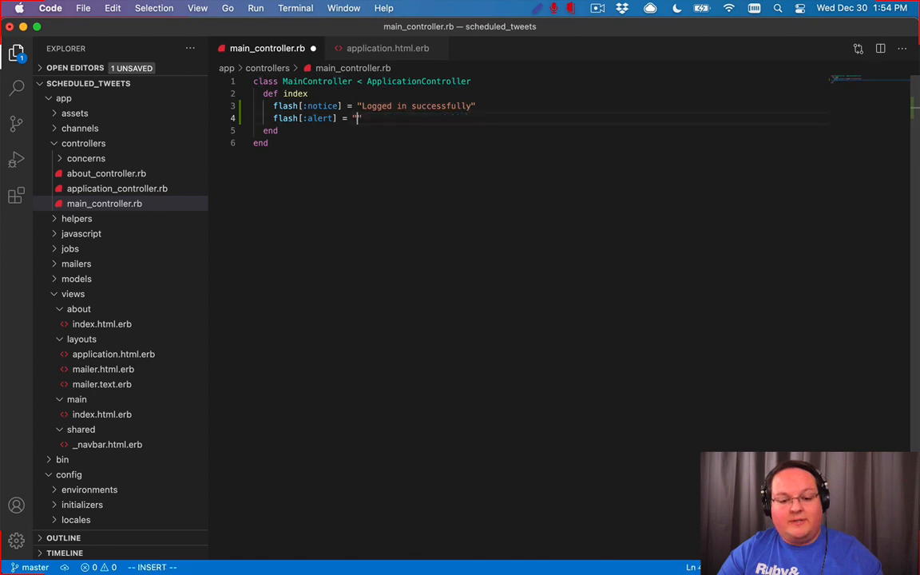
pyautogui.write('Invalid')
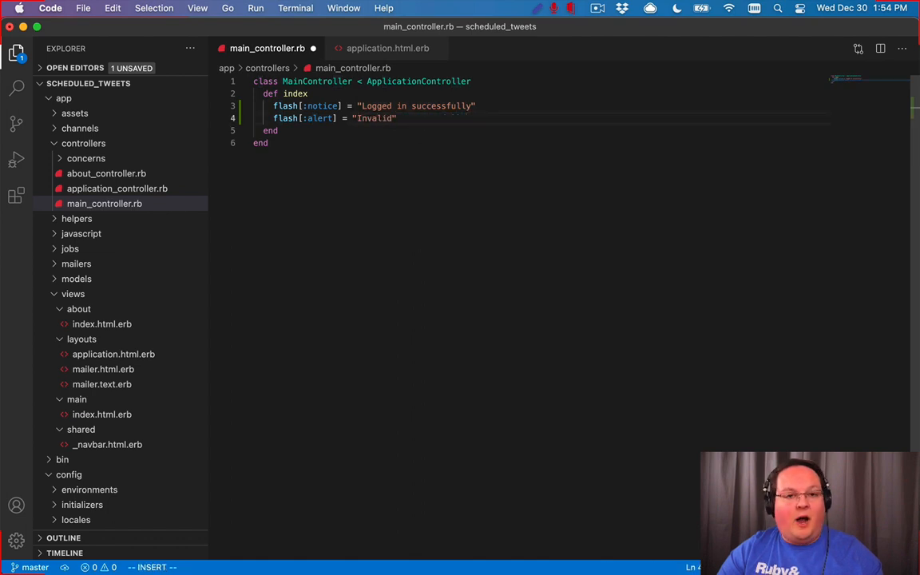
pyautogui.write('" "')
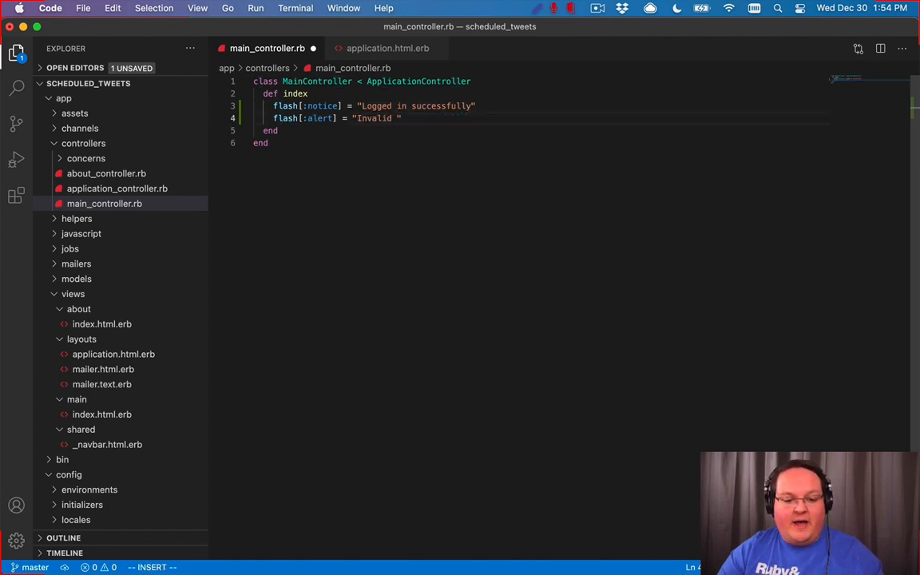
pyautogui.write('email or password')
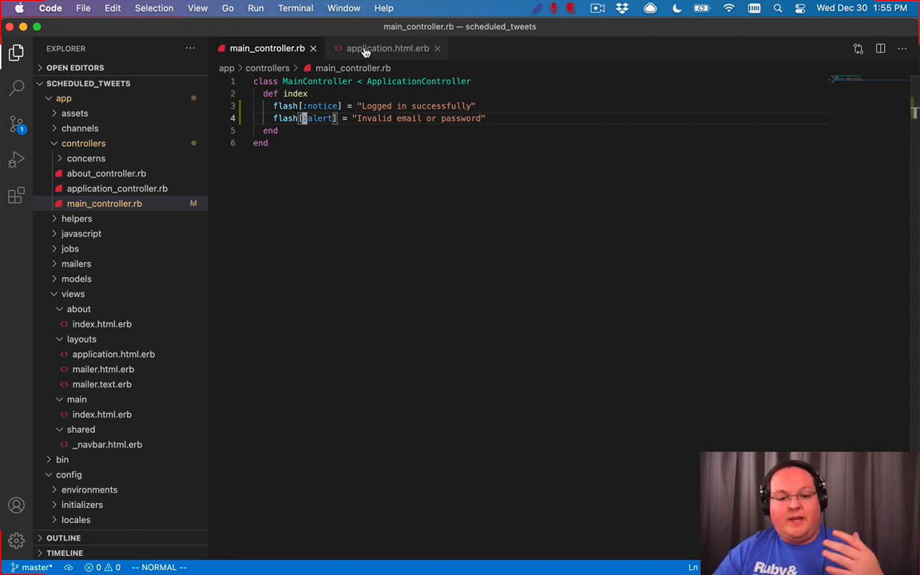
pyautogui.moveTo(388, 48)
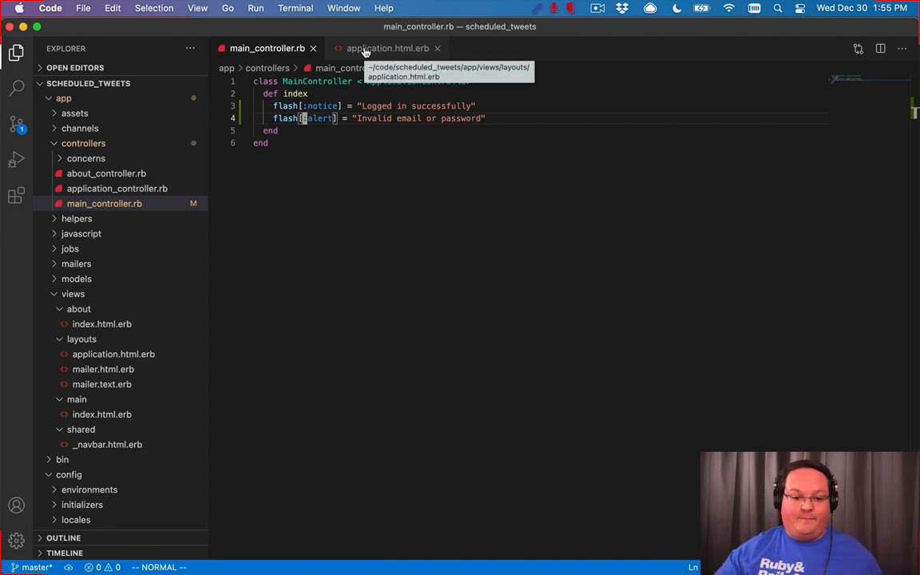
pyautogui.click(388, 48)
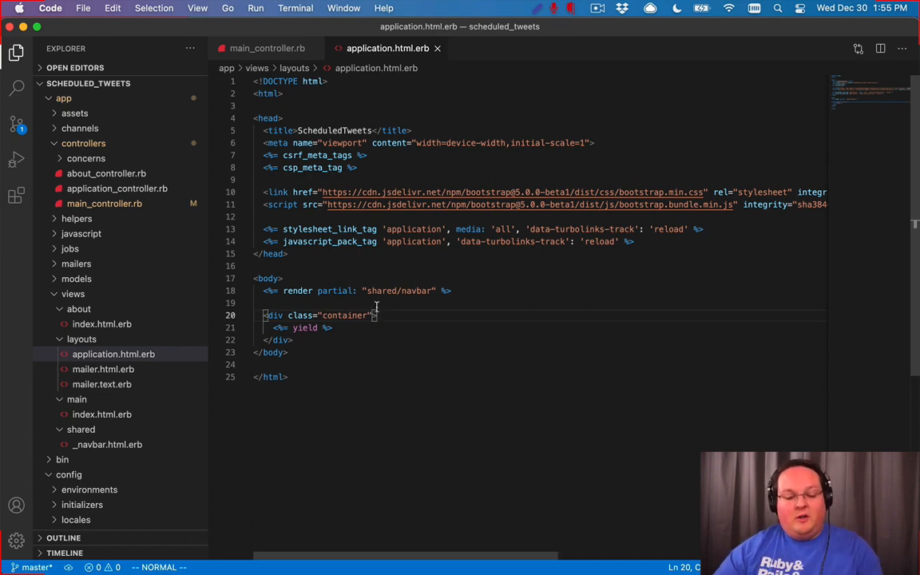
# - Render the "shared/flash" partial in the layout and create a _flash partial file
pyautogui.press('enter')
pyautogui.write('<%= render partial: "">')
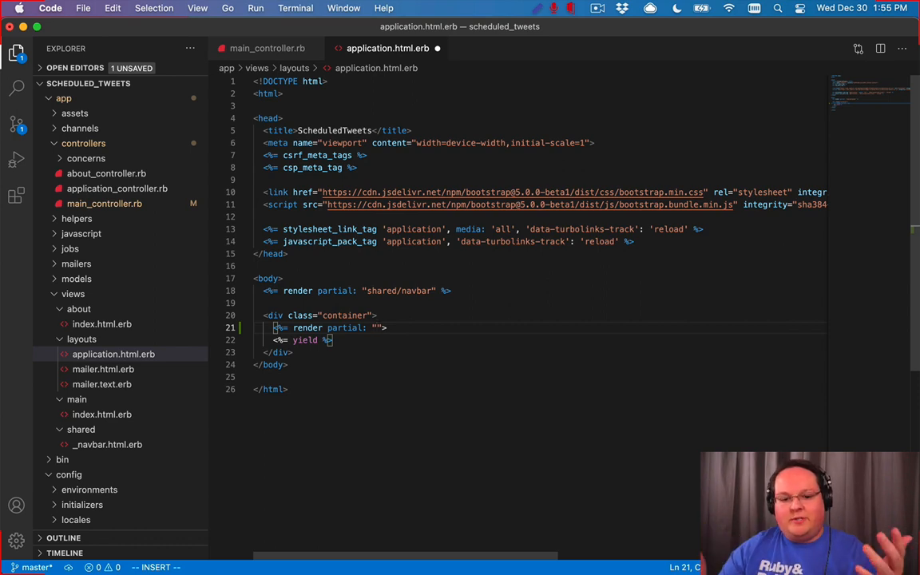
pyautogui.write('shared/')
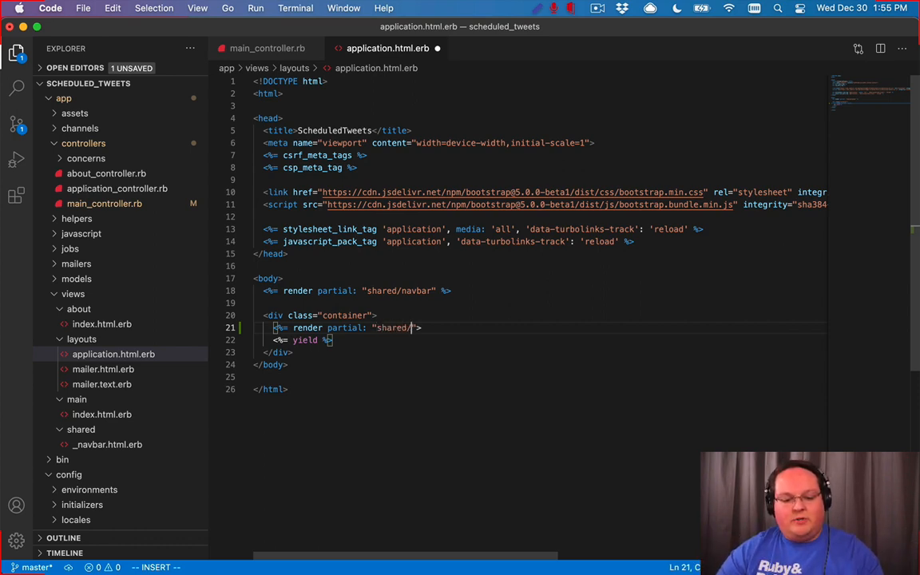
pyautogui.write('flash')
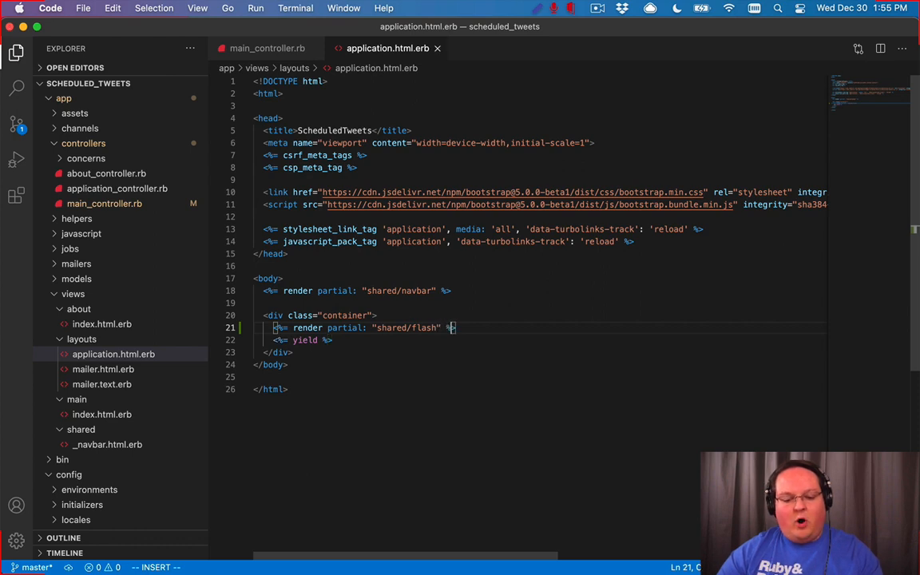
pyautogui.click(80, 429)
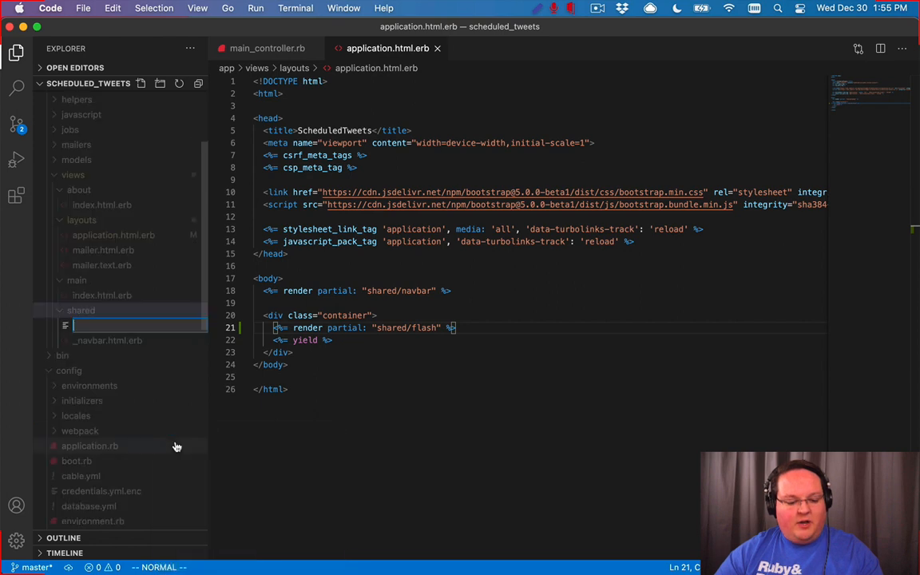
pyautogui.write('_flash')
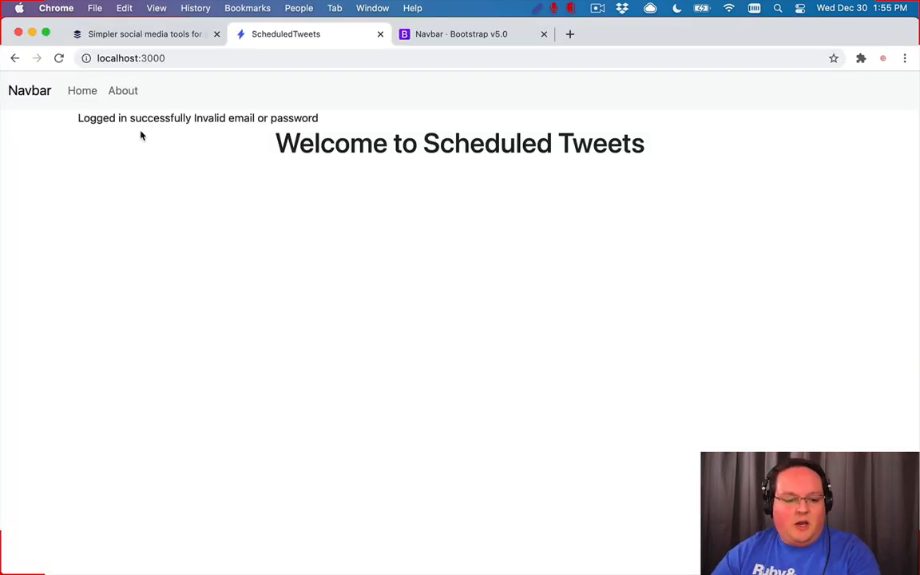
pyautogui.tripleClick(197, 117)
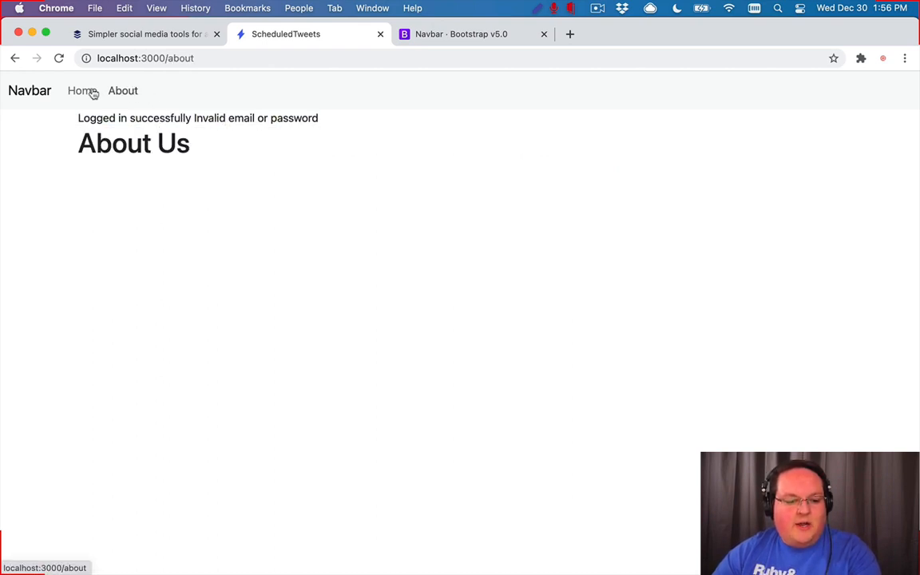
pyautogui.click(81, 90)
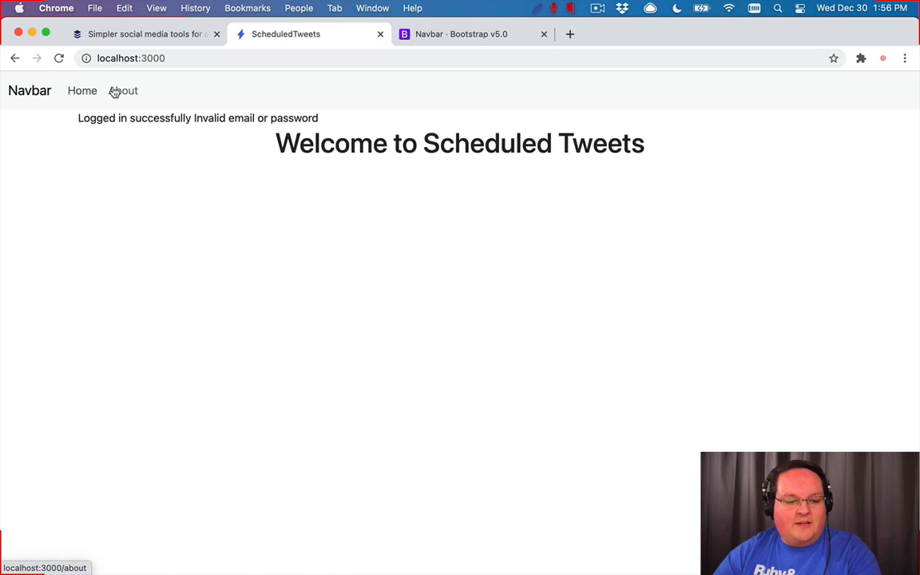
pyautogui.moveTo(142, 121)
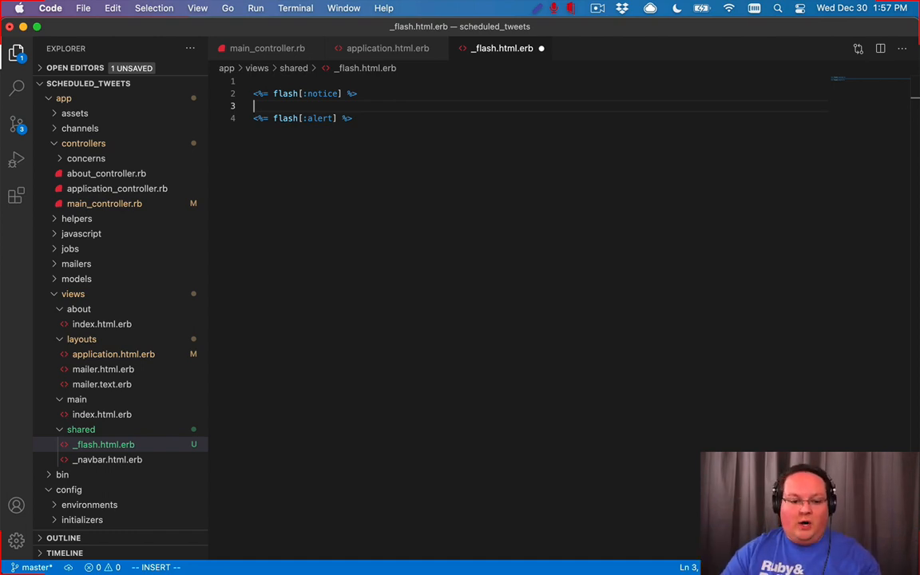
# - Wrap a flash message in a div with class "alert alert-info mt-4" and close it
pyautogui.write('div')
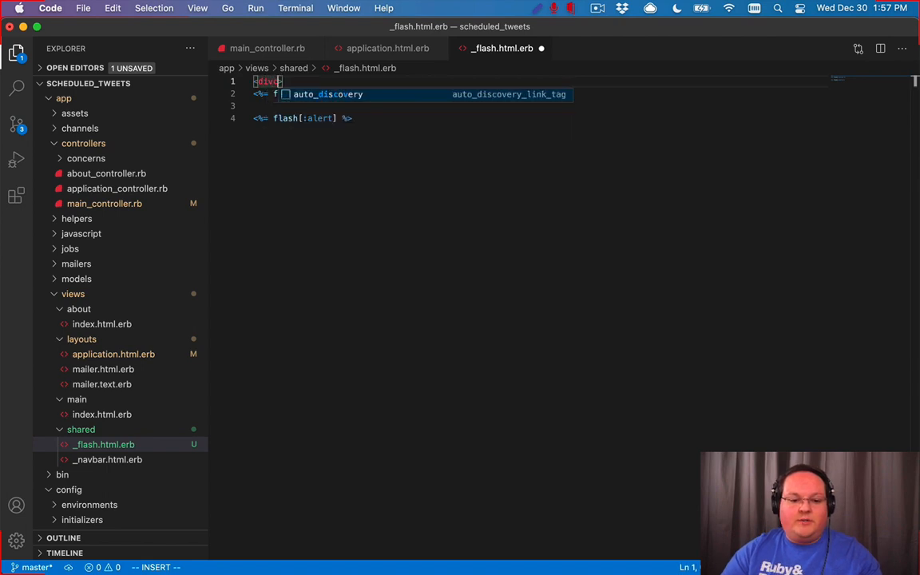
pyautogui.write('class=""')
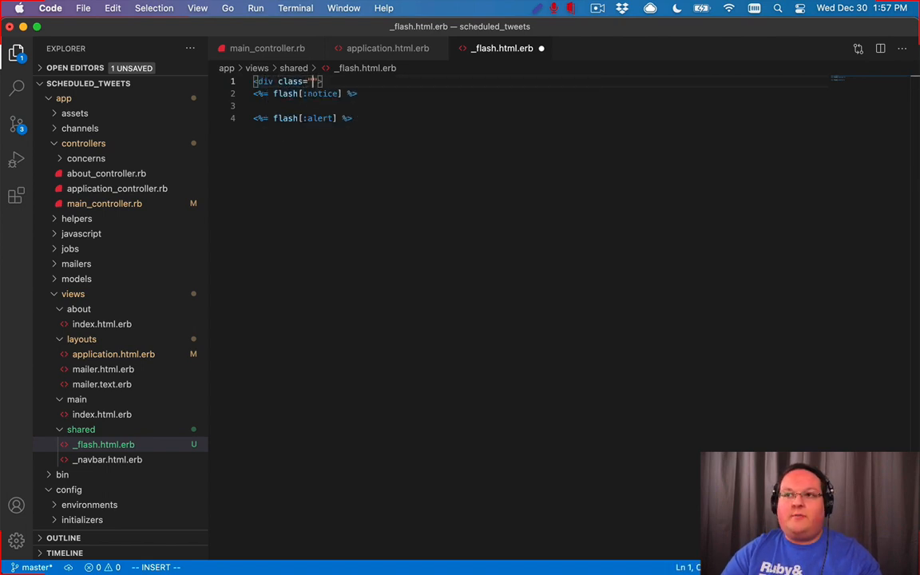
pyautogui.write('alert alert')
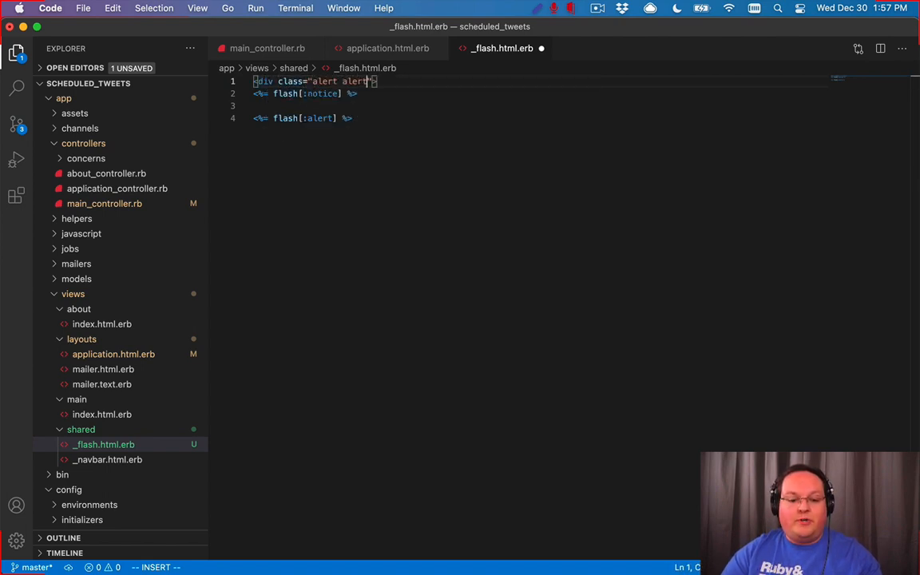
pyautogui.write('info')
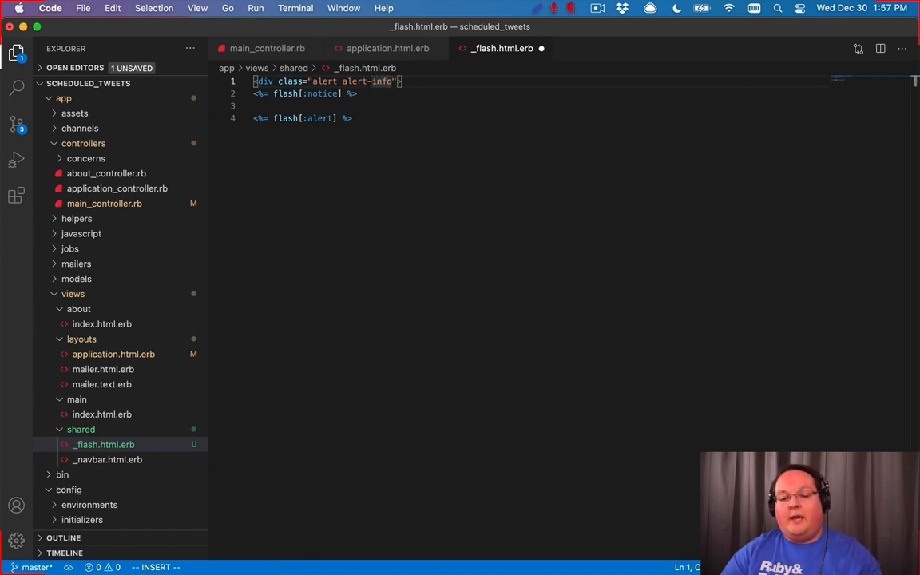
pyautogui.write('mt-')
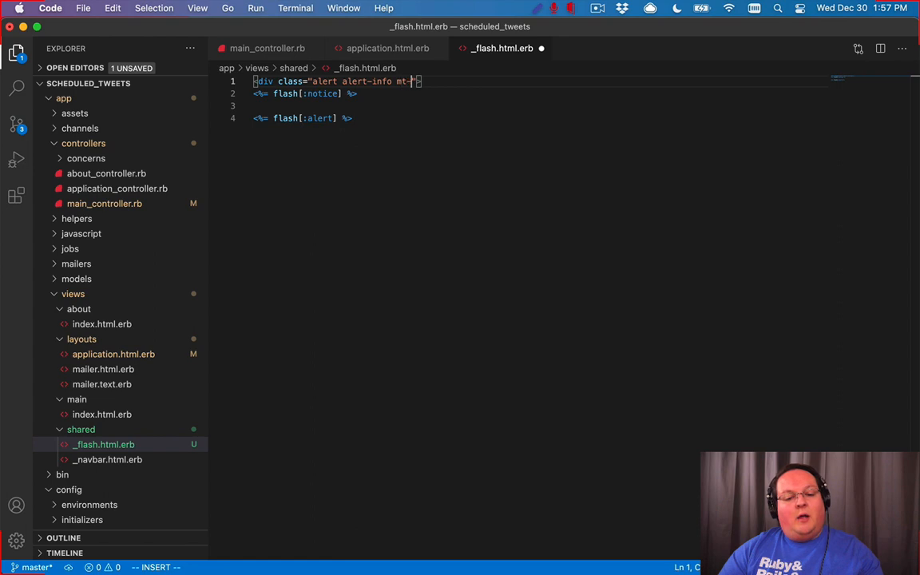
pyautogui.write('4')
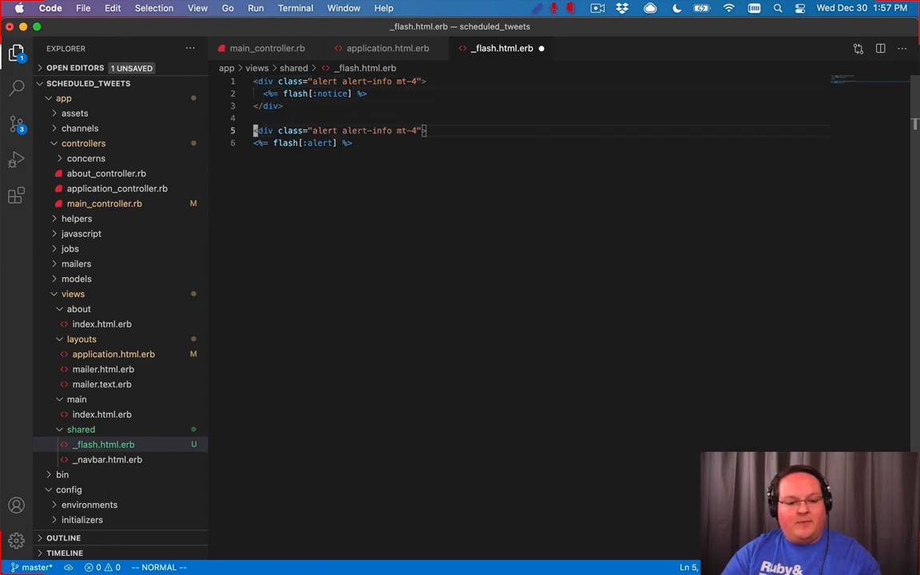
pyautogui.write('</div>')
pyautogui.write('warning')
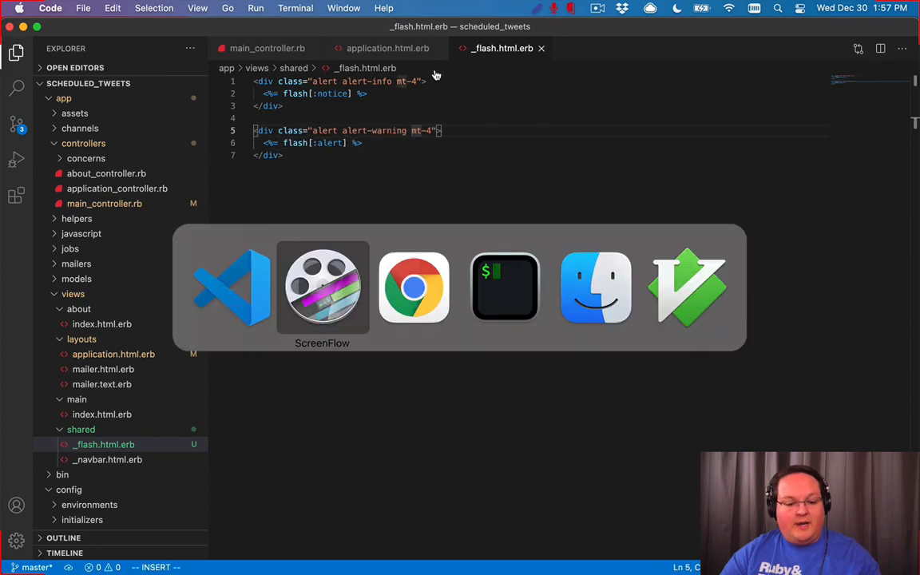
# - Search the Bootstrap docs for "alert" and scroll through the Alerts examples
pyautogui.click(414, 288)
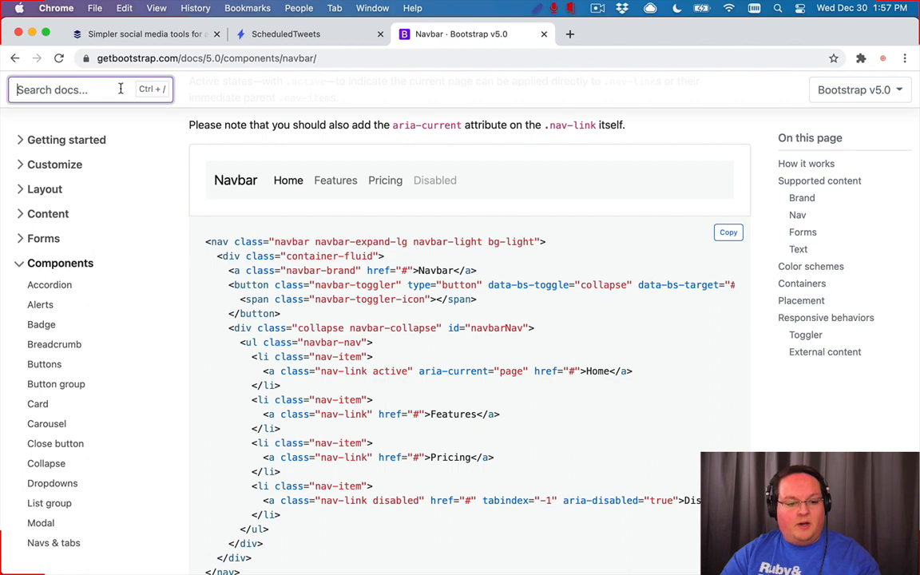
pyautogui.write('alert')
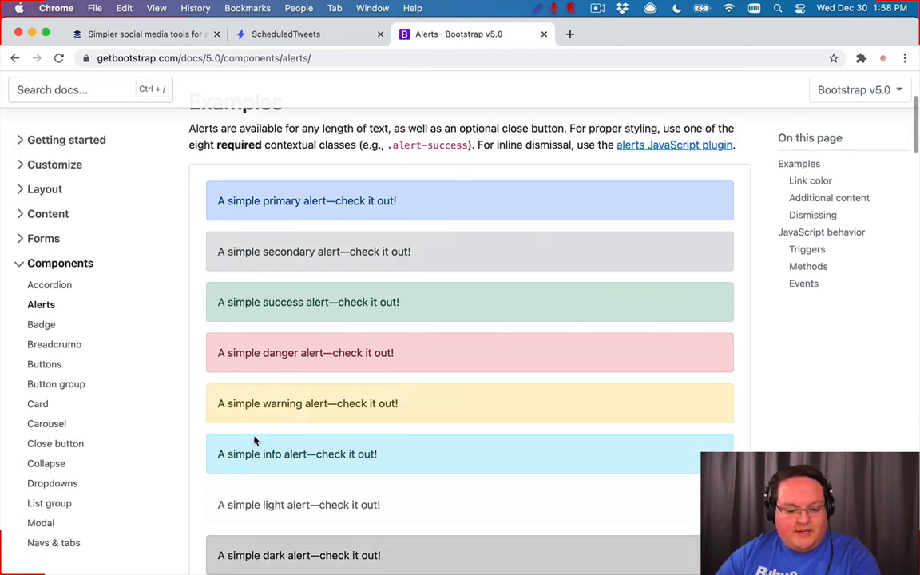
pyautogui.scroll(-3)
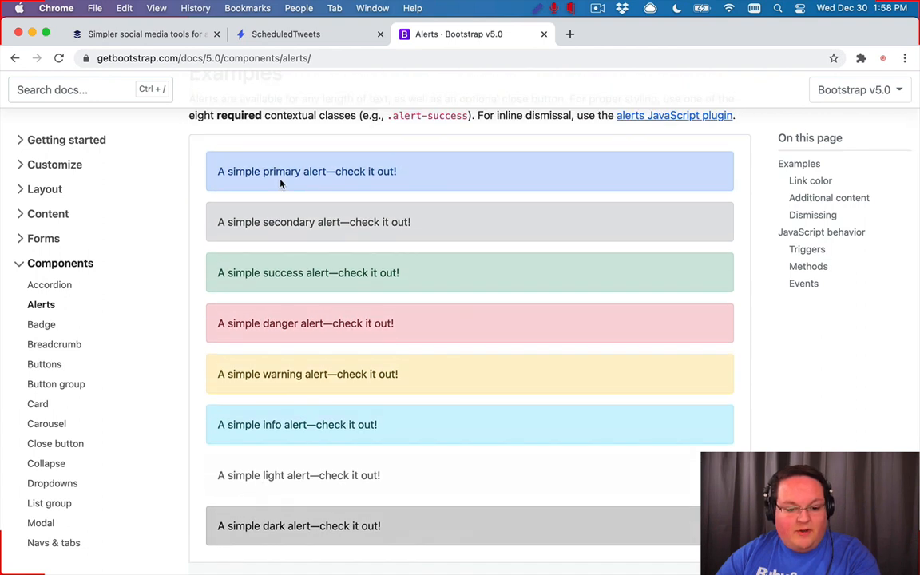
pyautogui.scroll(-3)
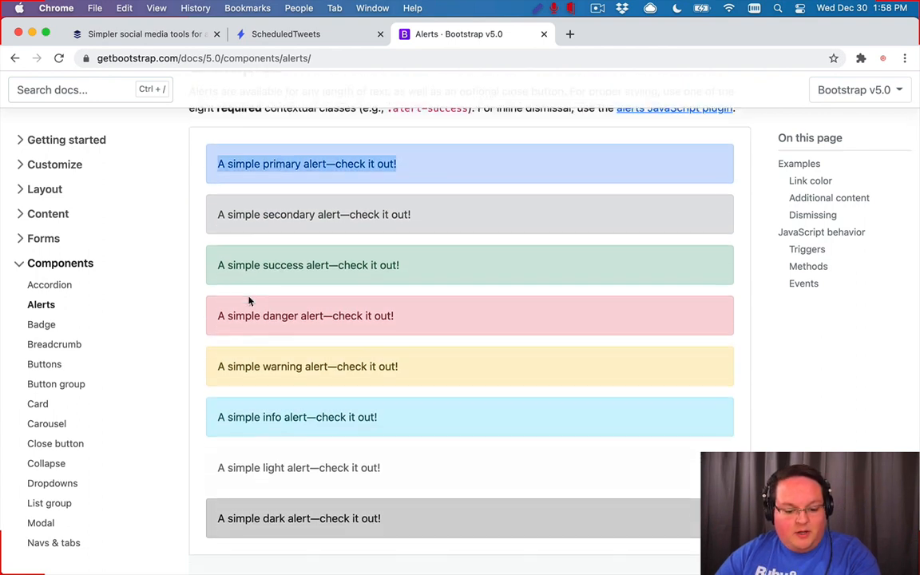
pyautogui.scroll(-3)
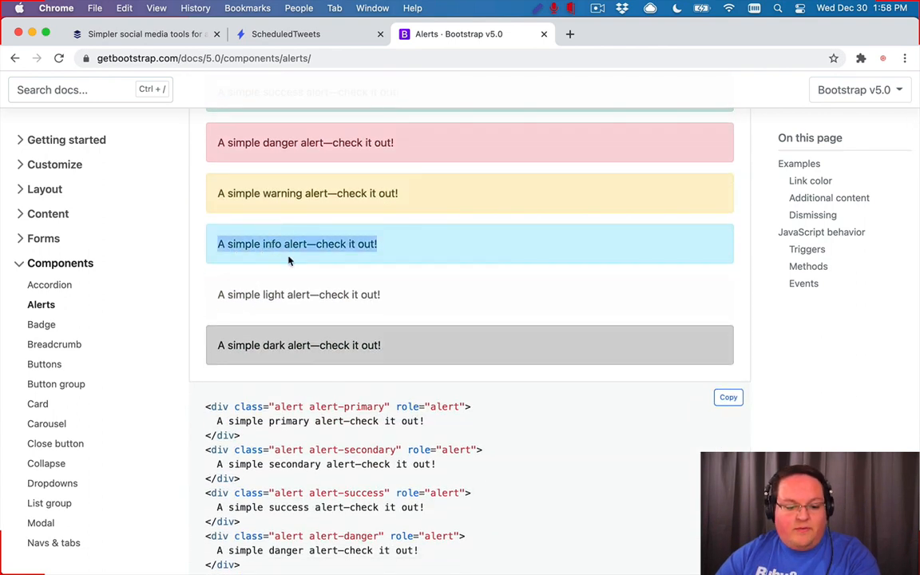
pyautogui.scroll(-3)
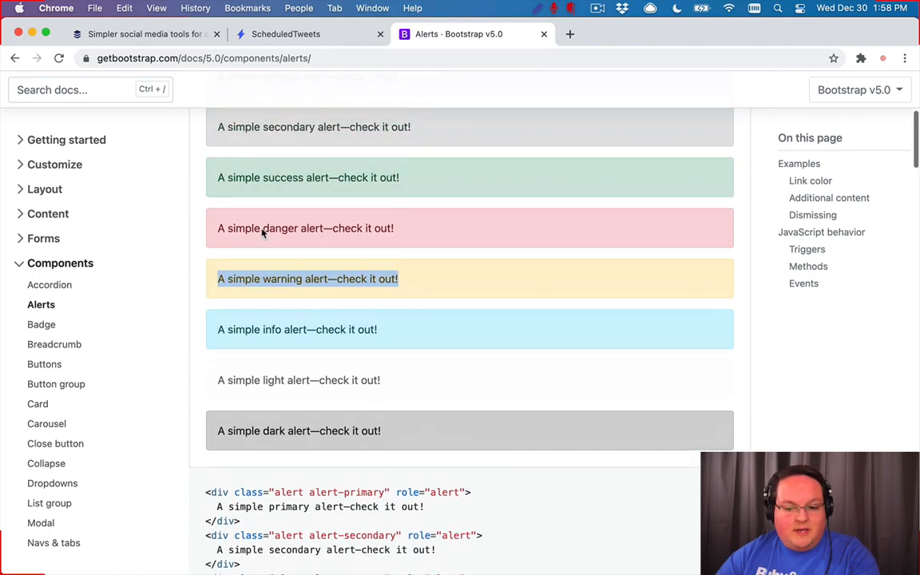
pyautogui.scroll(-3)
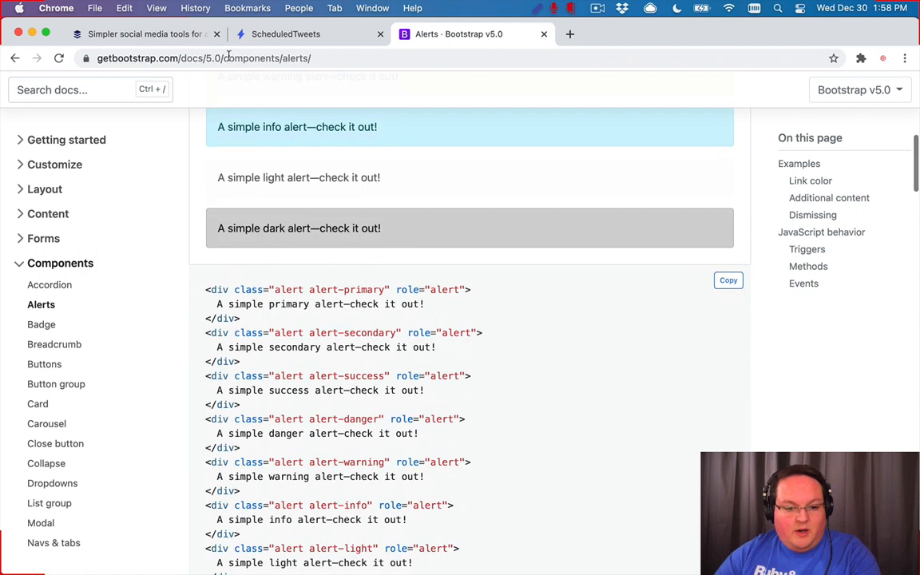
# - Compare the running Scheduled Tweets app with Bootstrap's alert markup
pyautogui.click(308, 33)
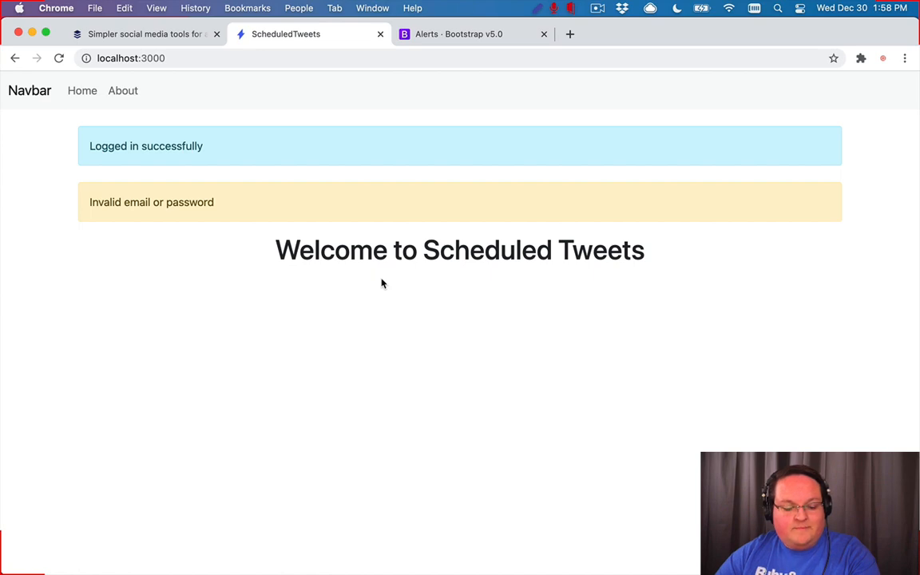
pyautogui.click(459, 33)
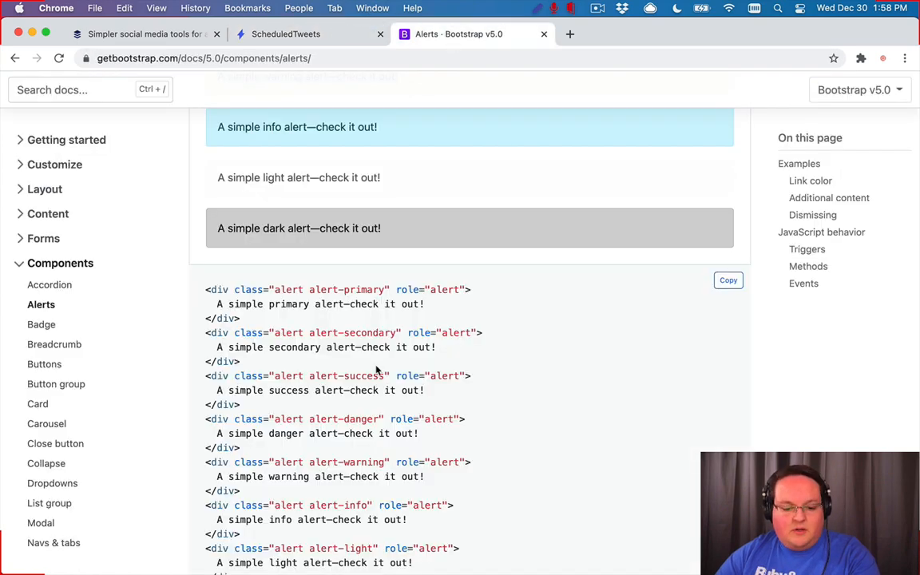
pyautogui.scroll(-3)
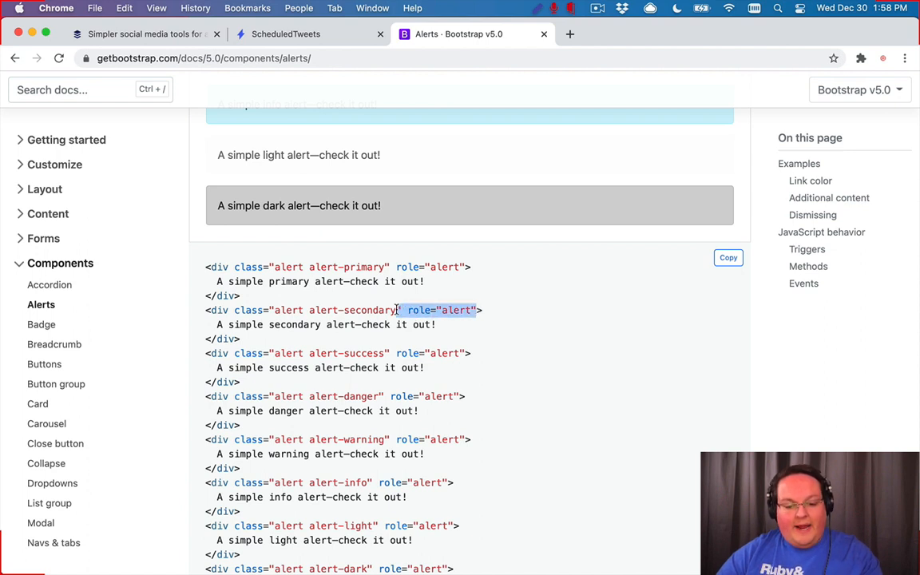
pyautogui.moveTo(312, 238)
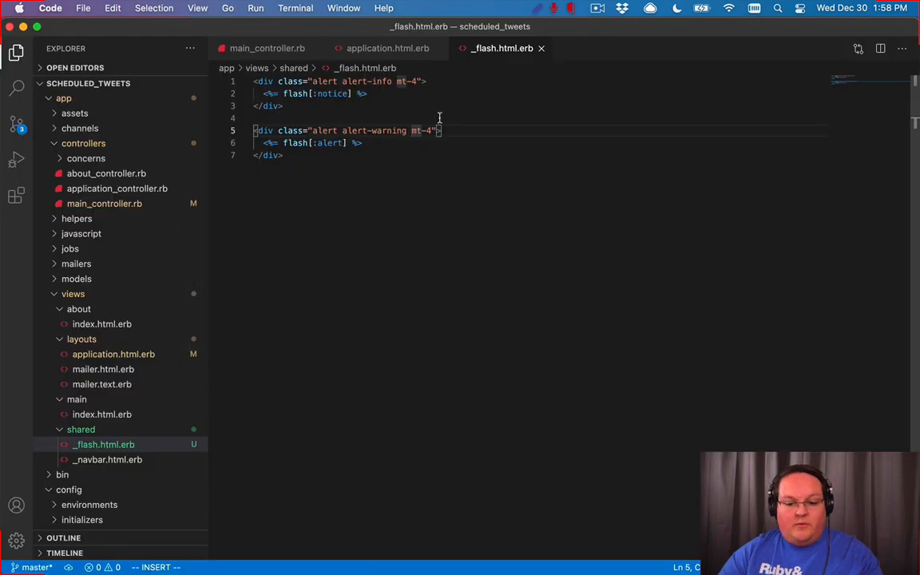
# - Add role="alert" to the alert divs, then compare About and Home in Chrome
pyautogui.write('role="alert"')
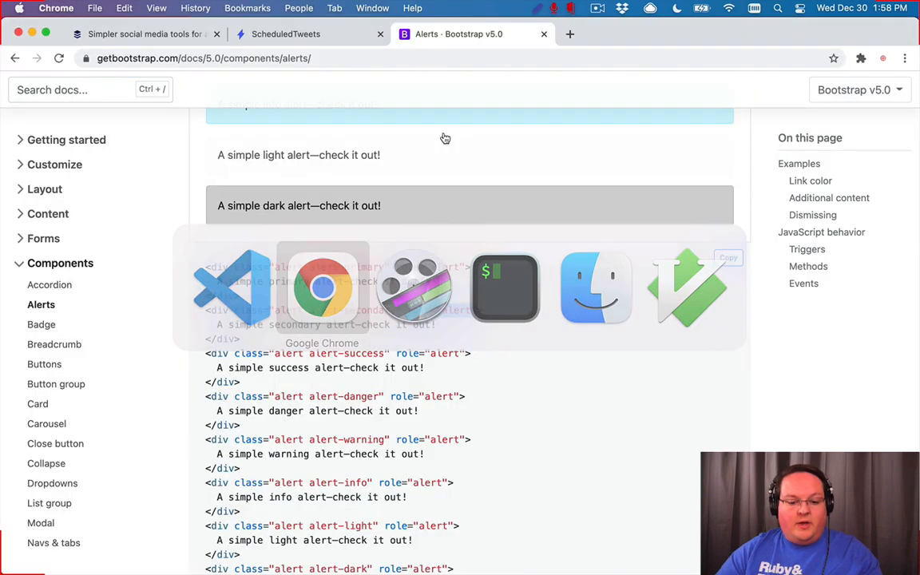
pyautogui.click(308, 34)
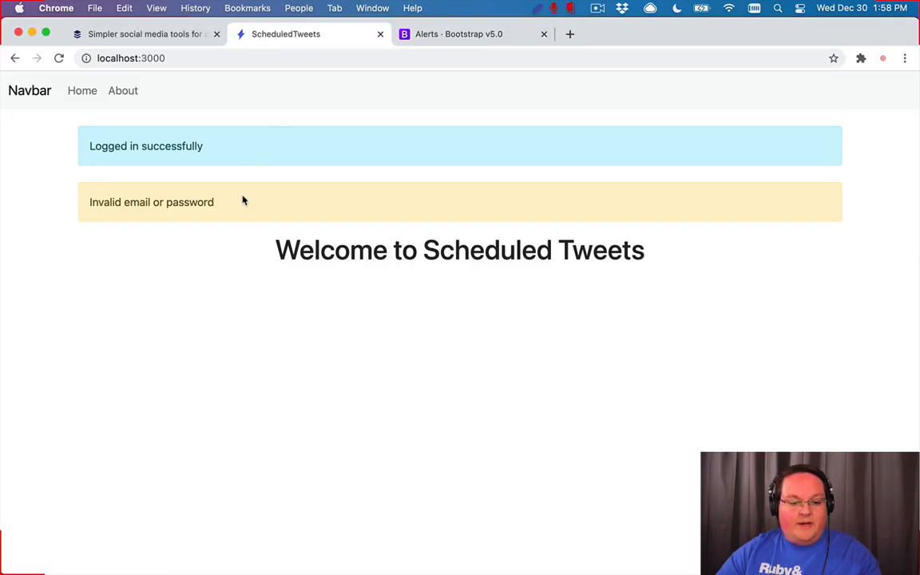
pyautogui.click(122, 90)
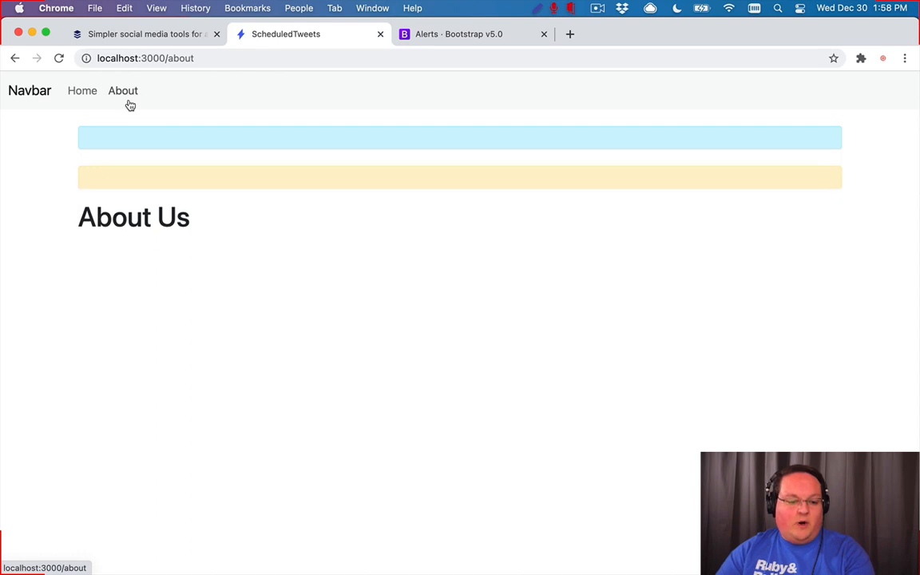
pyautogui.moveTo(148, 127)
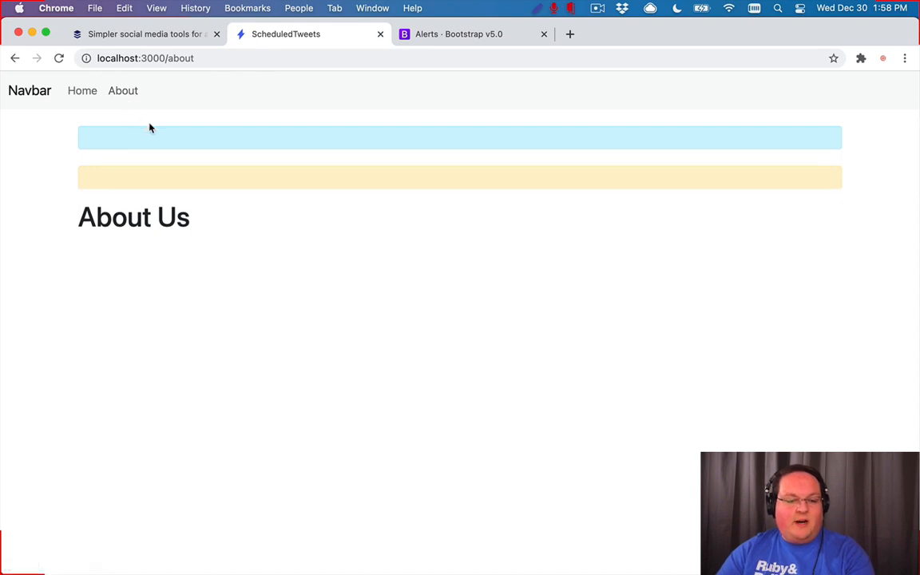
pyautogui.click(81, 91)
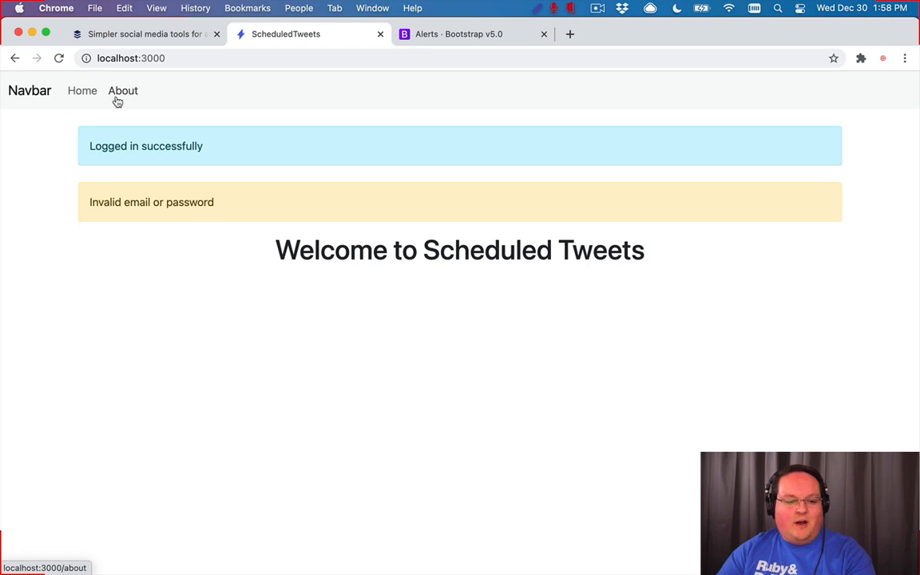
pyautogui.click(122, 90)
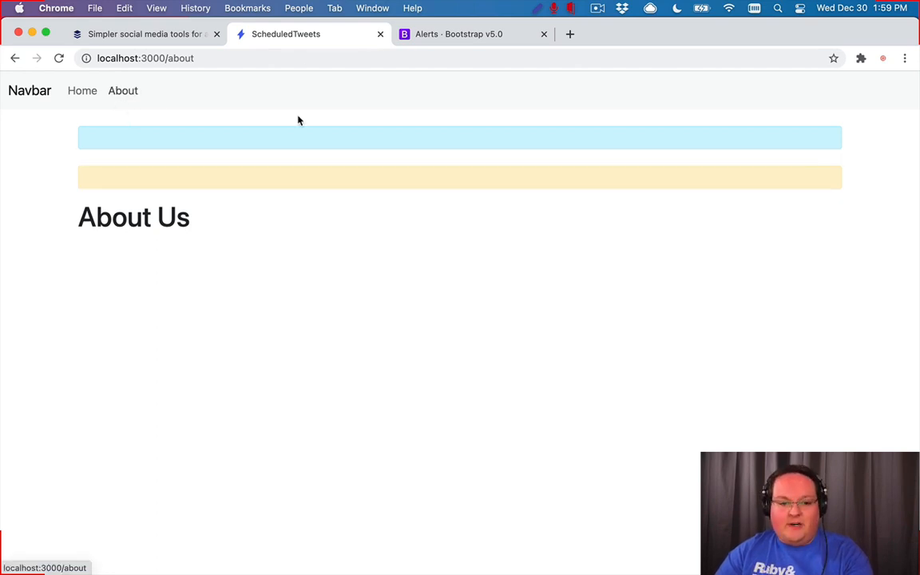
pyautogui.moveTo(334, 152)
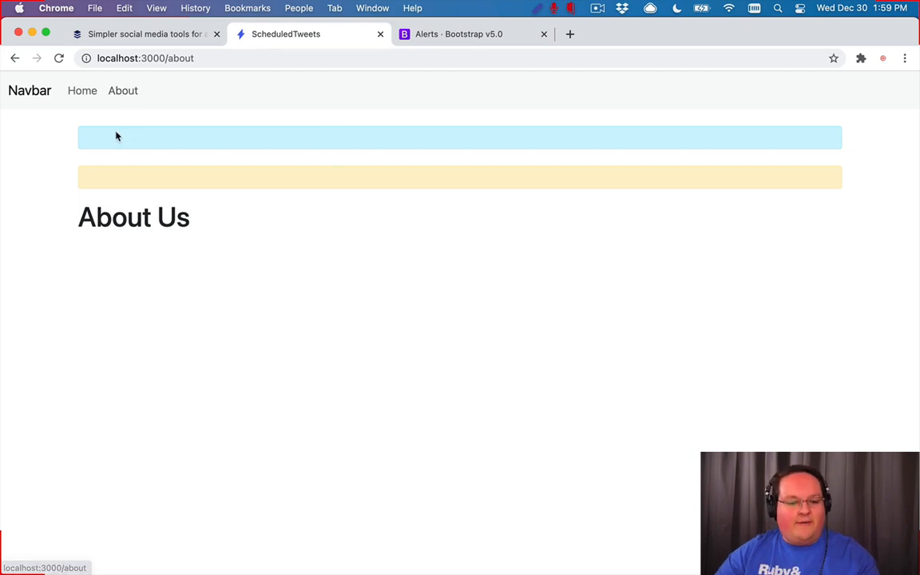
pyautogui.moveTo(125, 133)
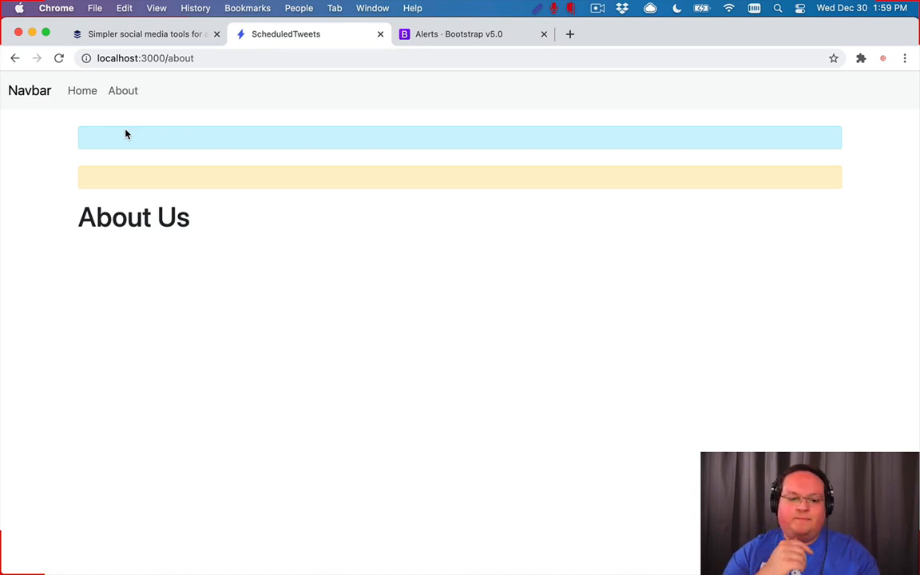
pyautogui.moveTo(125, 153)
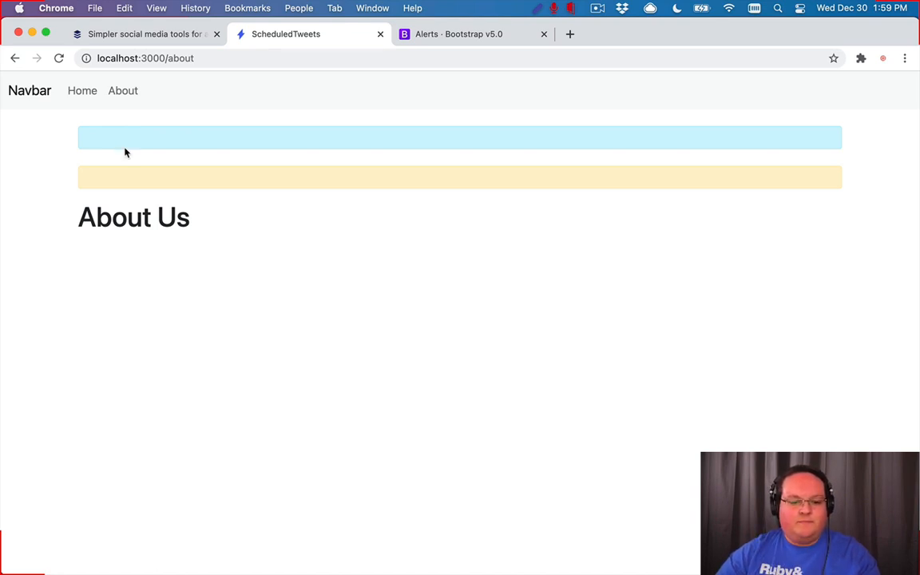
pyautogui.moveTo(176, 146)
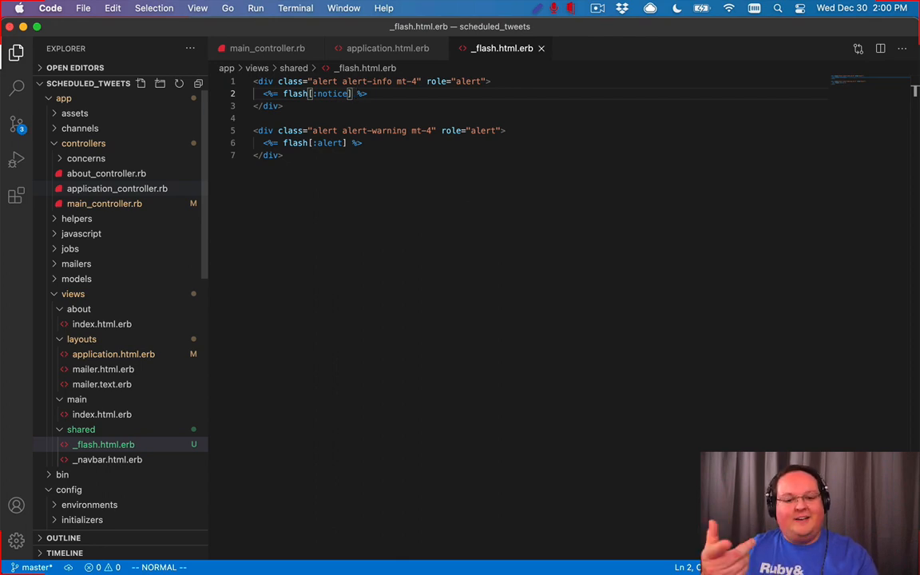
# - Wrap the notice alert in <% if flash[:notice] %> and copy the condition above the warning
pyautogui.click(311, 33)
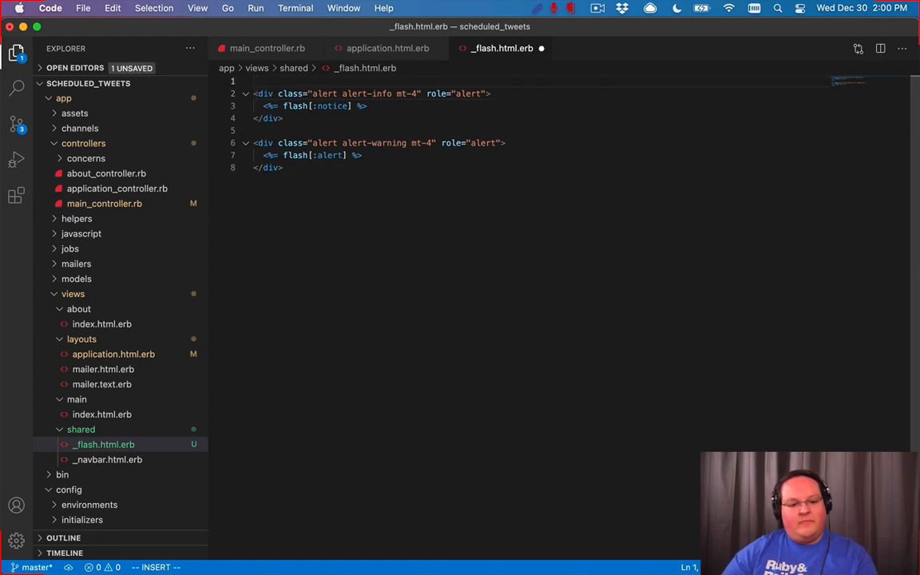
pyautogui.write('if %>')
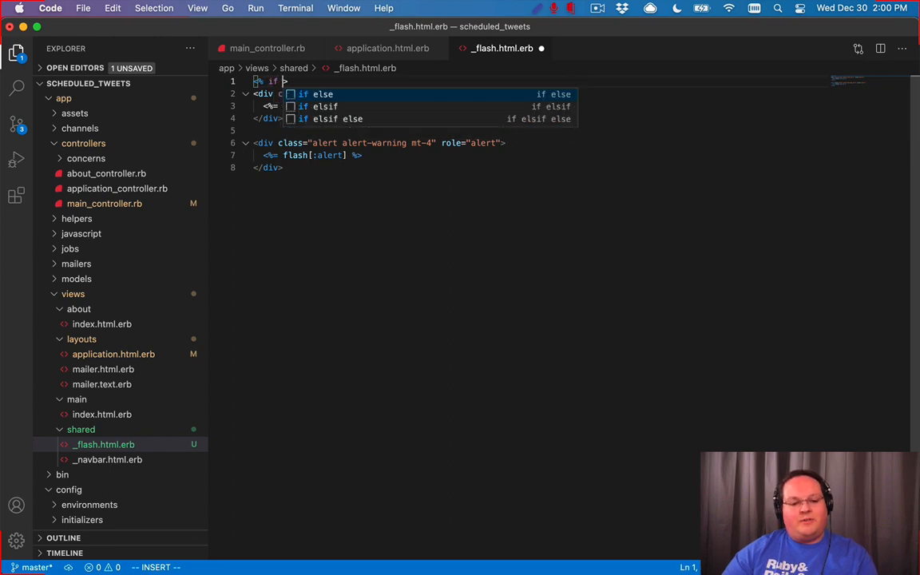
pyautogui.write('flash')
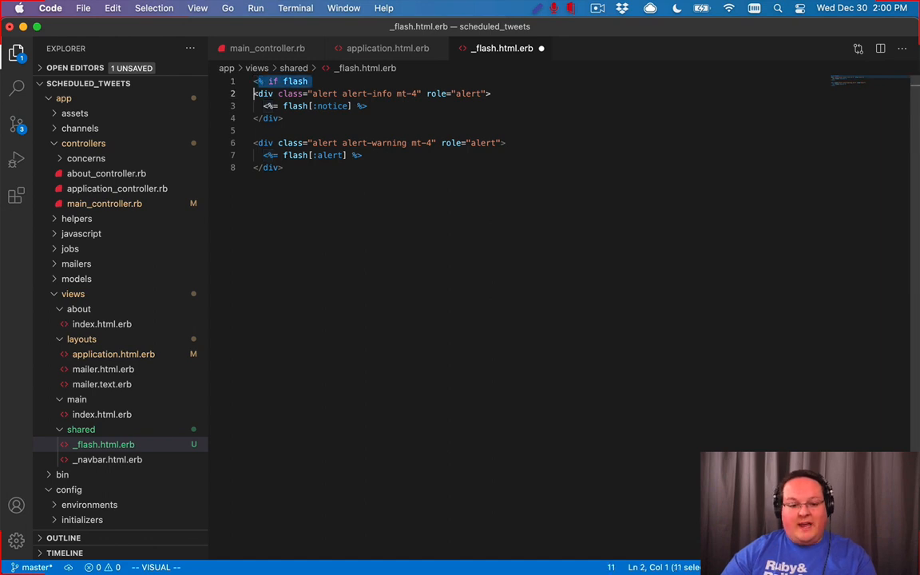
pyautogui.press('Escape')
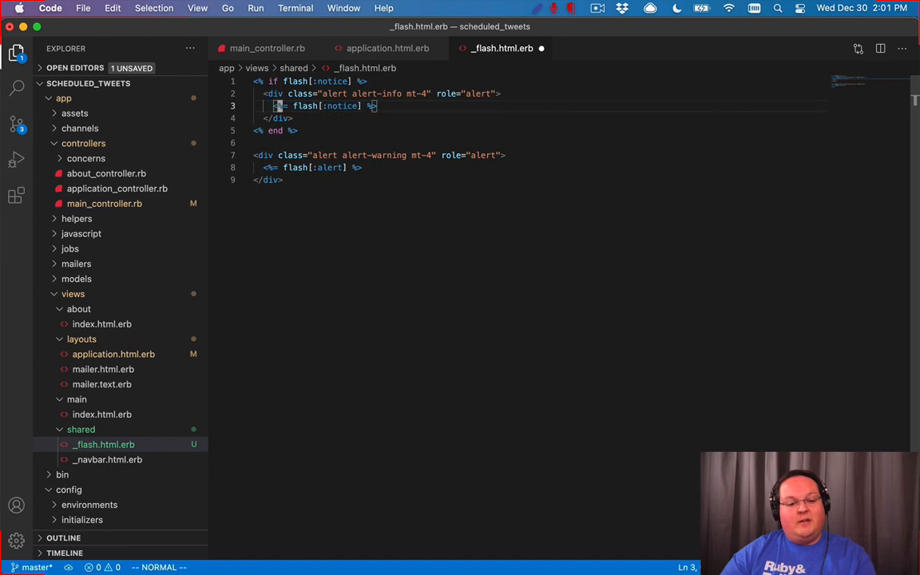
pyautogui.press('V')
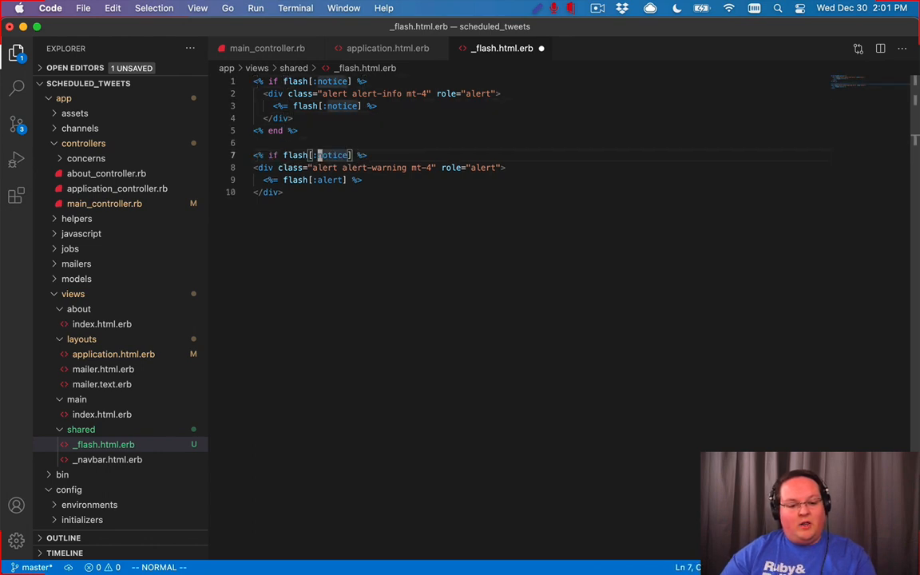
pyautogui.press('Delete')
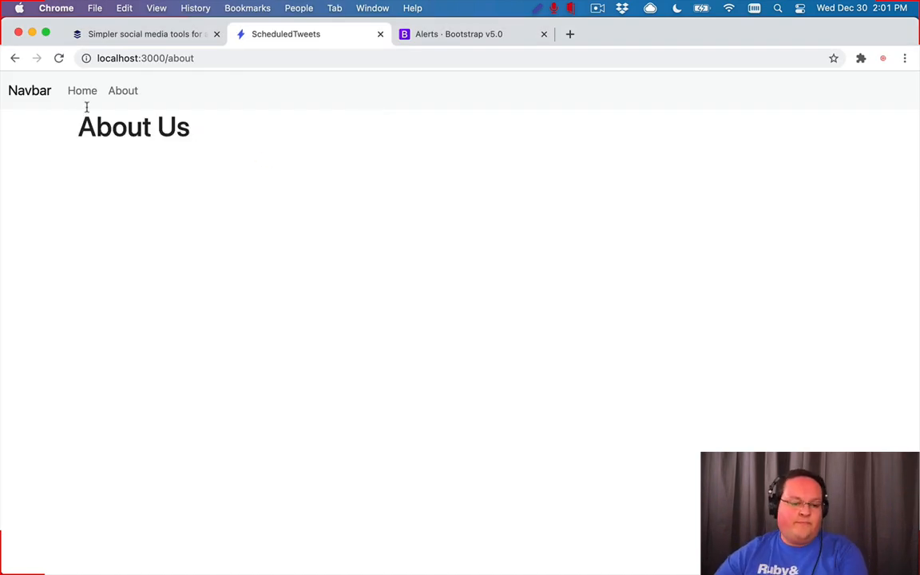
pyautogui.click(83, 90)
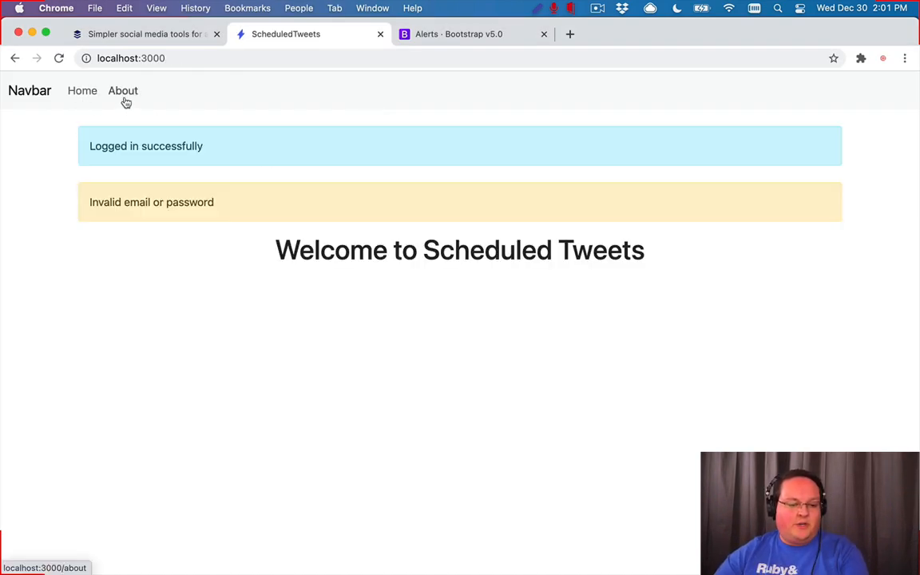
pyautogui.click(122, 90)
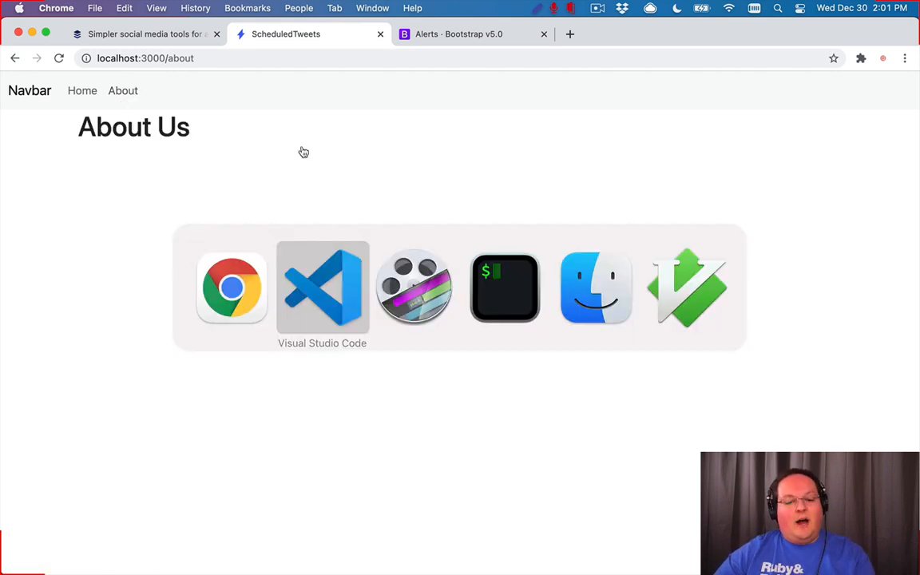
pyautogui.click(323, 288)
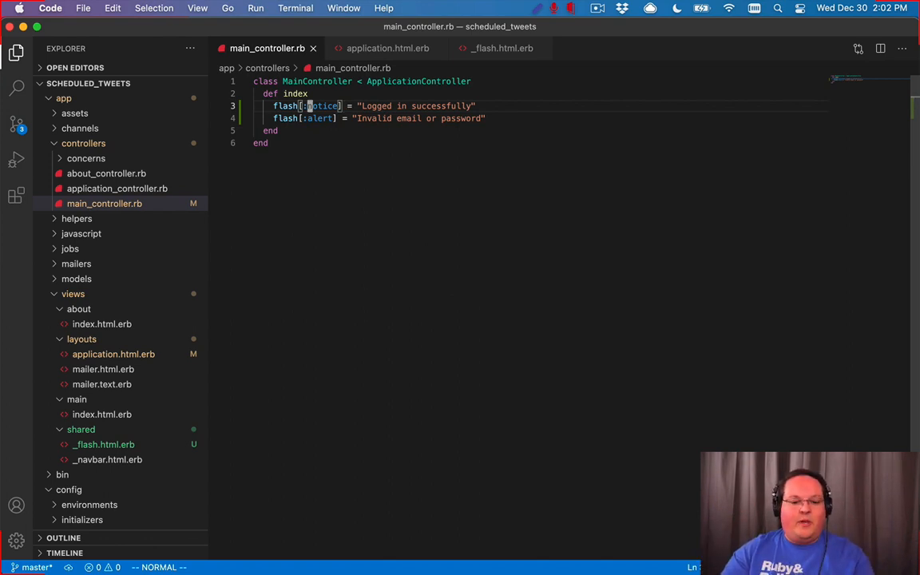
pyautogui.write('.now')
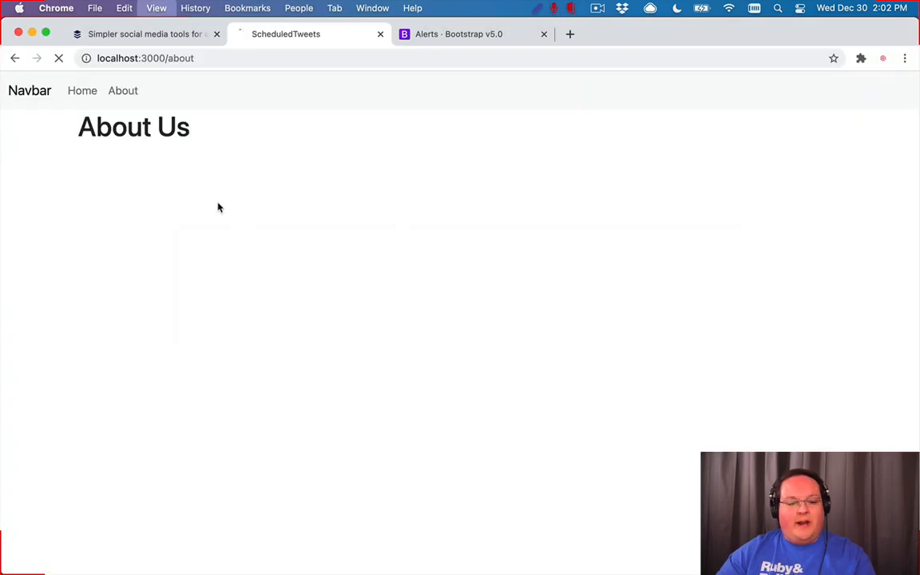
# - Reload Home to see both flash alerts, then confirm About shows none
pyautogui.click(82, 91)
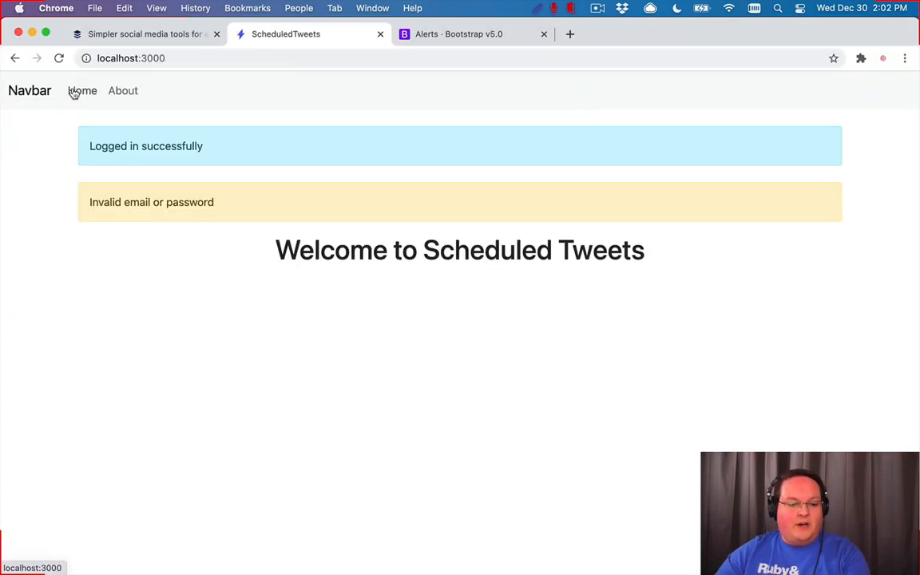
pyautogui.click(123, 90)
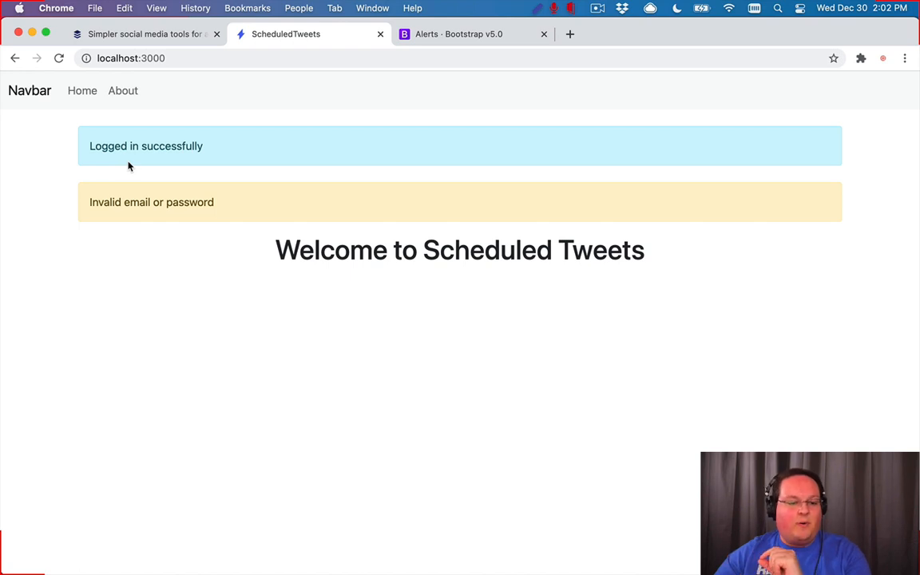
pyautogui.click(122, 91)
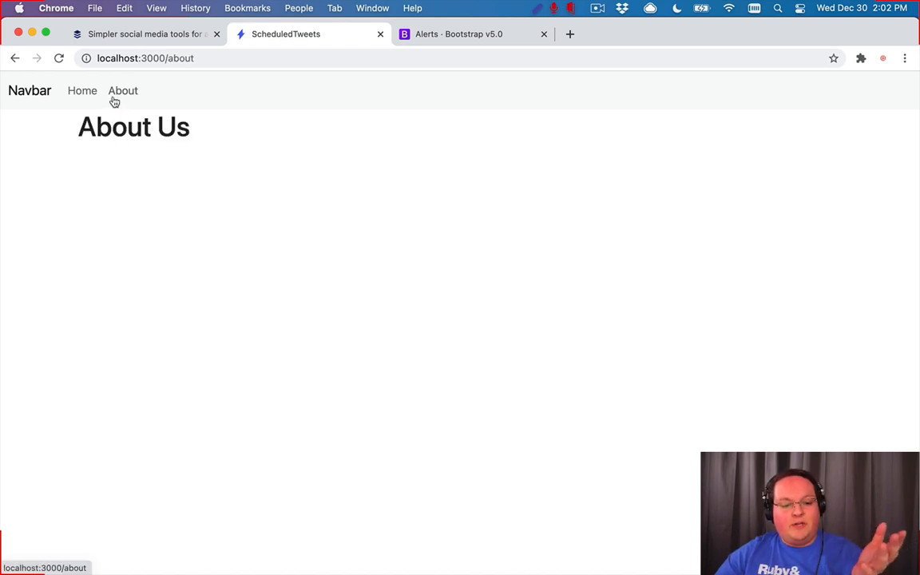
pyautogui.moveTo(123, 185)
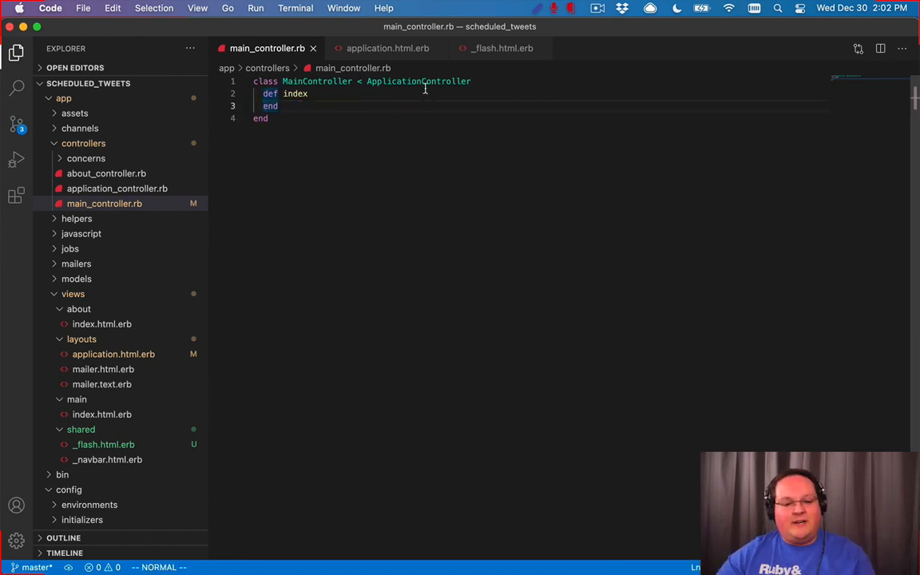
# - Bring up the _flash.html.erb partial template in the editor
pyautogui.click(502, 48)
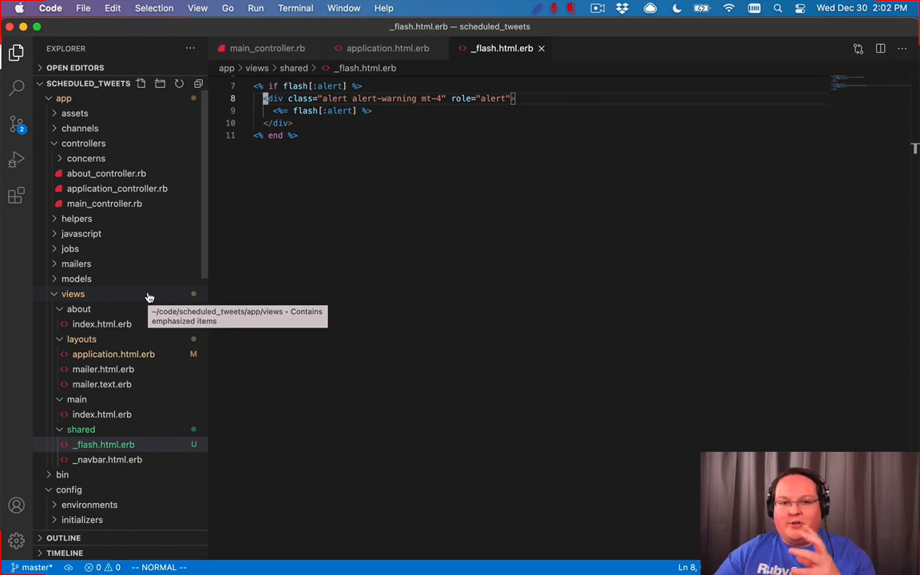
pyautogui.moveTo(128, 105)
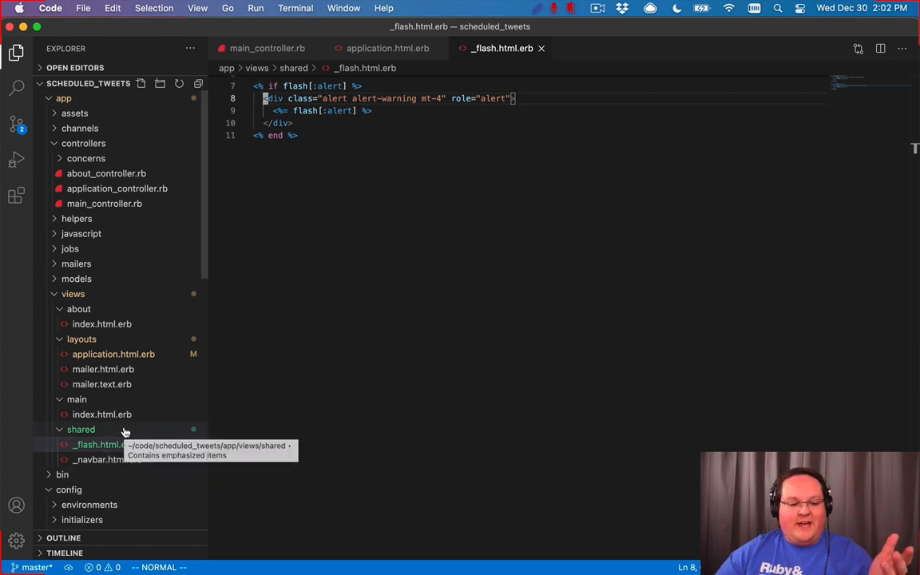
pyautogui.moveTo(125, 142)
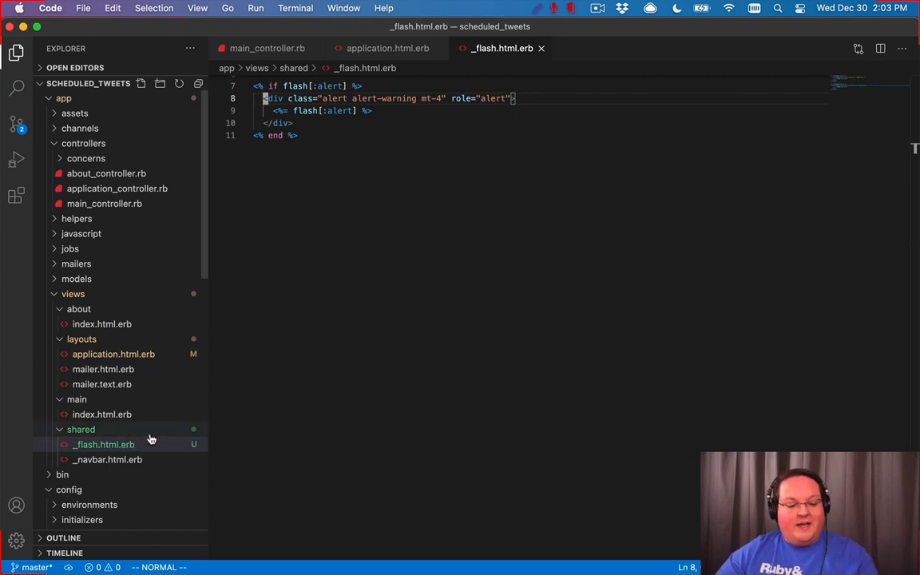
pyautogui.moveTo(162, 344)
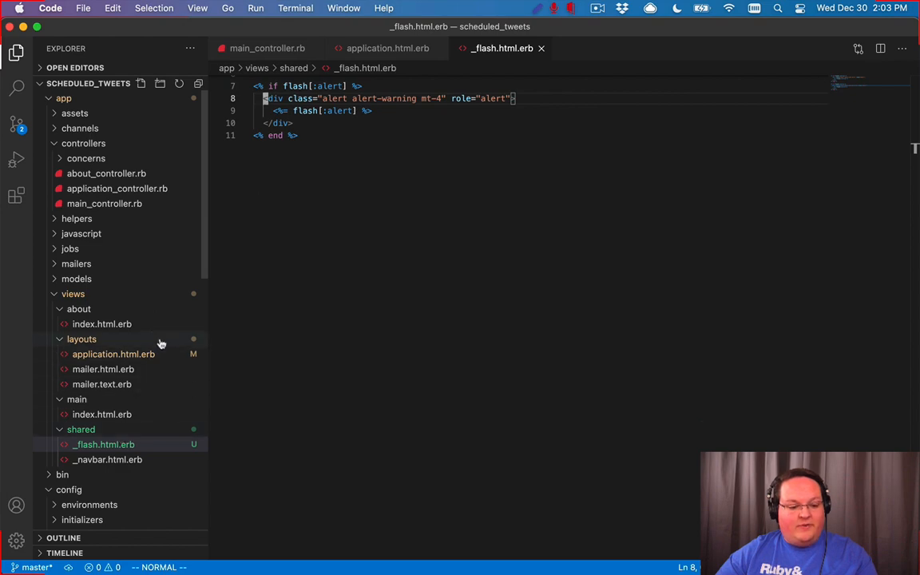
pyautogui.moveTo(200, 287)
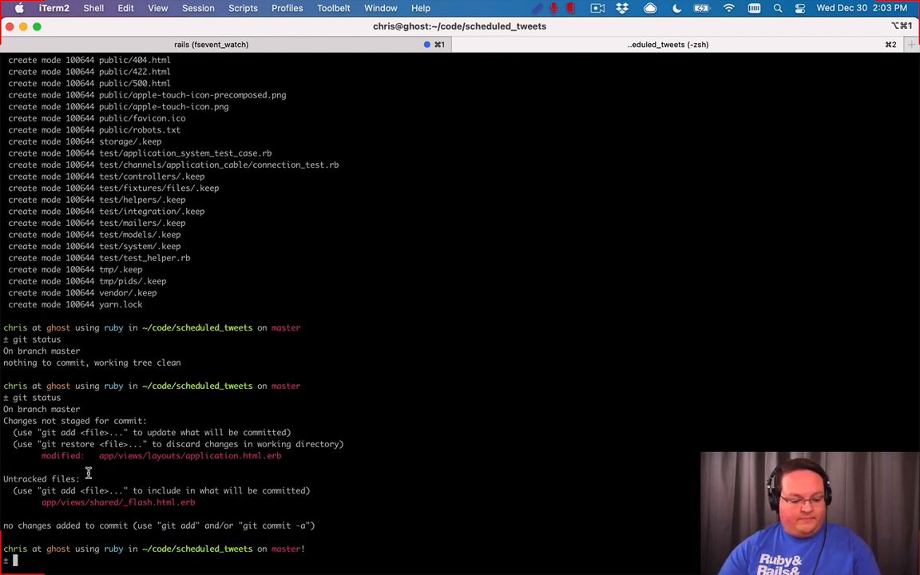
# - Stage the application.html.erb changes with git add -p, then stage _flash.html.erb
pyautogui.write('git add')
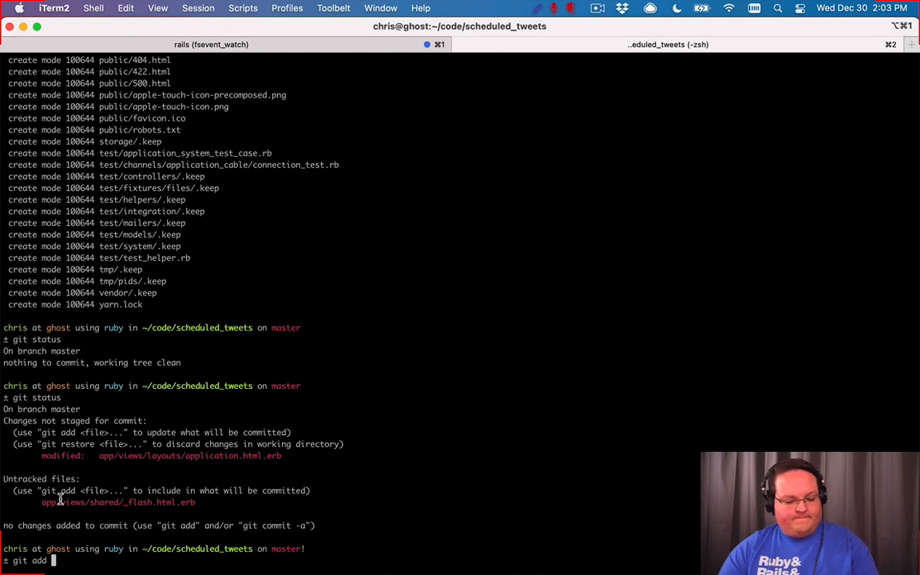
pyautogui.write('app')
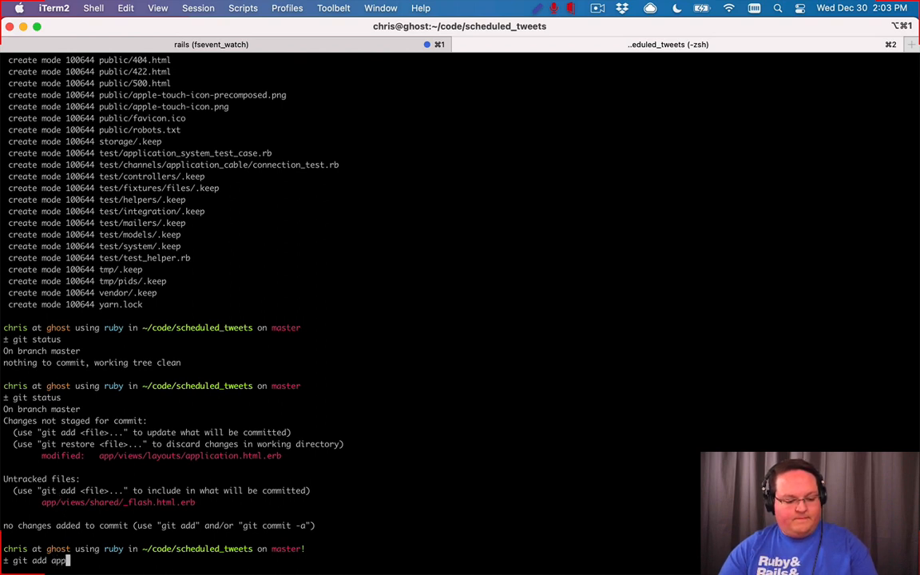
pyautogui.write('/views/l')
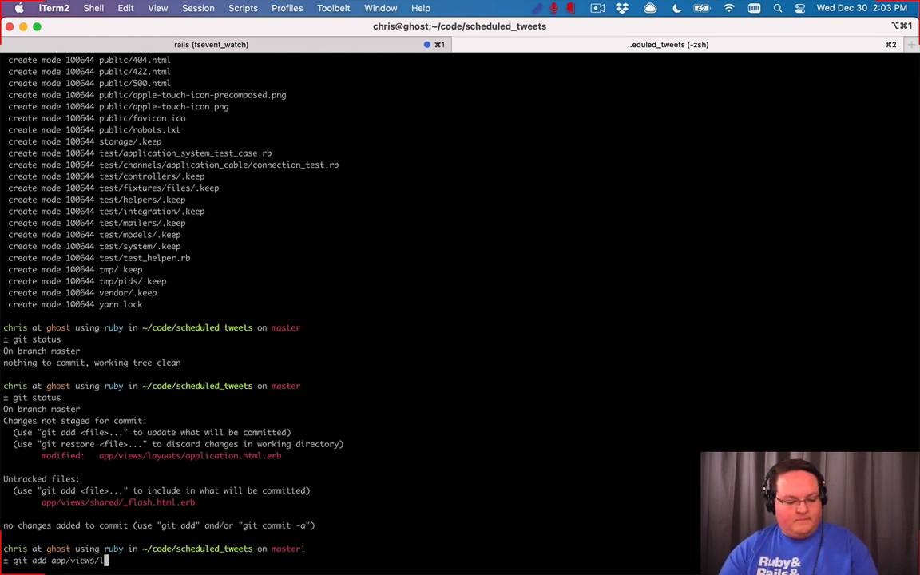
pyautogui.write('ayouts/application.html.erb')
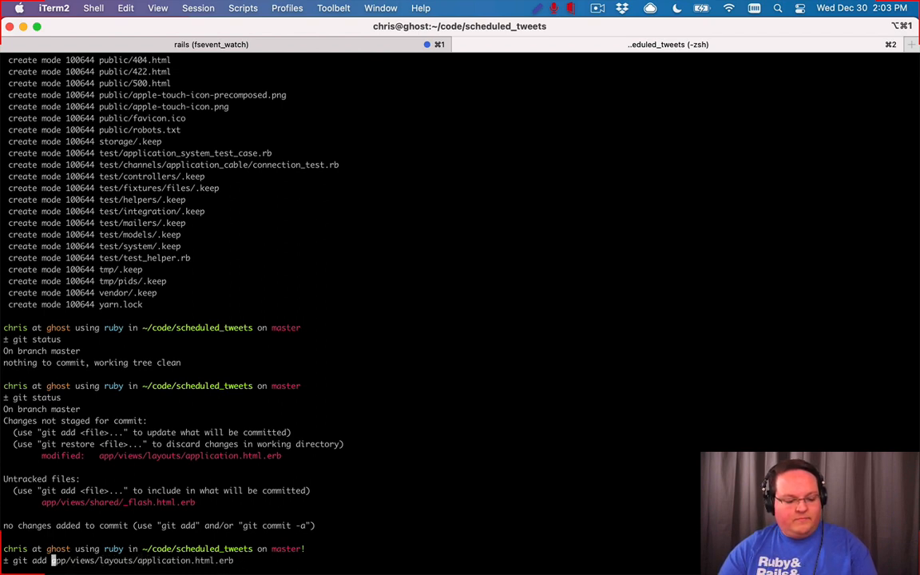
pyautogui.write('-p')
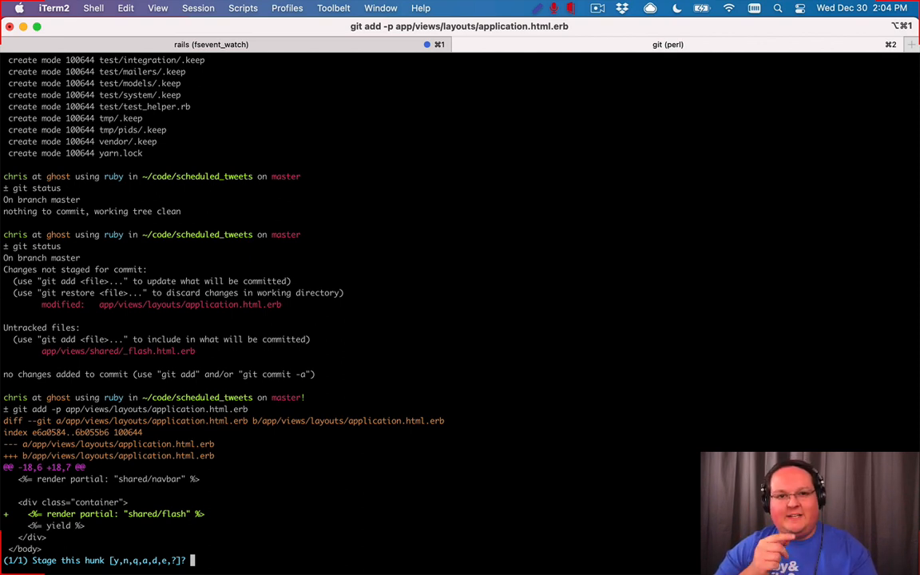
pyautogui.write('y')
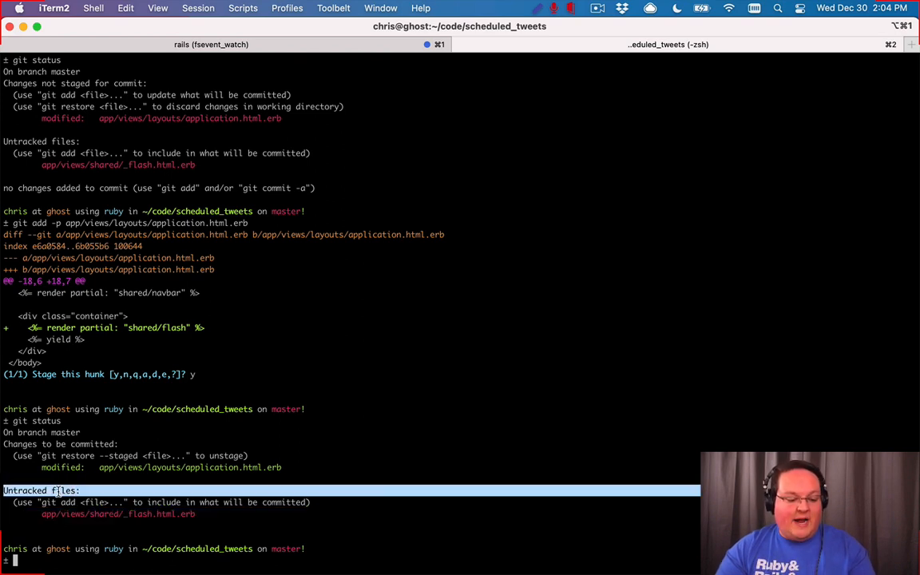
pyautogui.write('git add app/views/shared/_flash.html.erb')
pyautogui.write('git status')
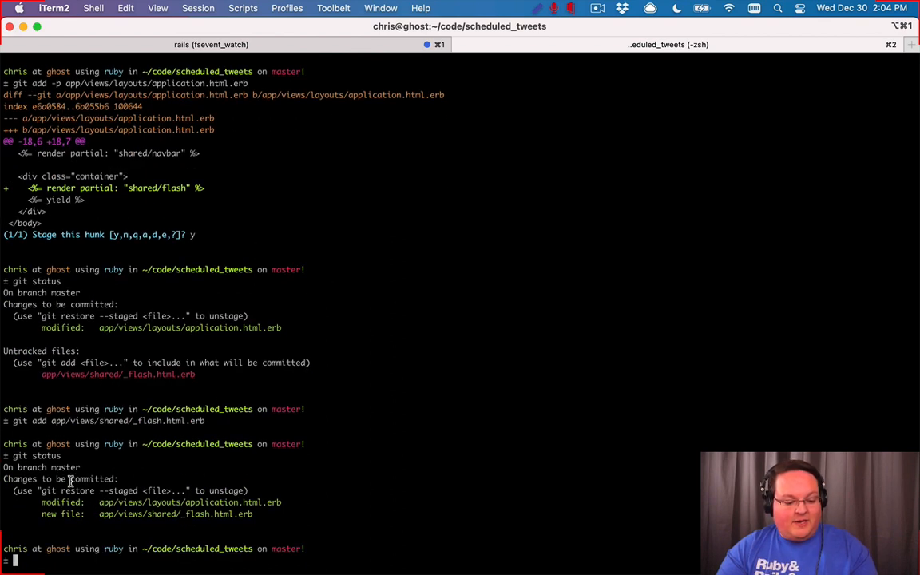
# - Commit the staged changes as "Add flash messages" and check git status
pyautogui.write('git commit -m "Add')
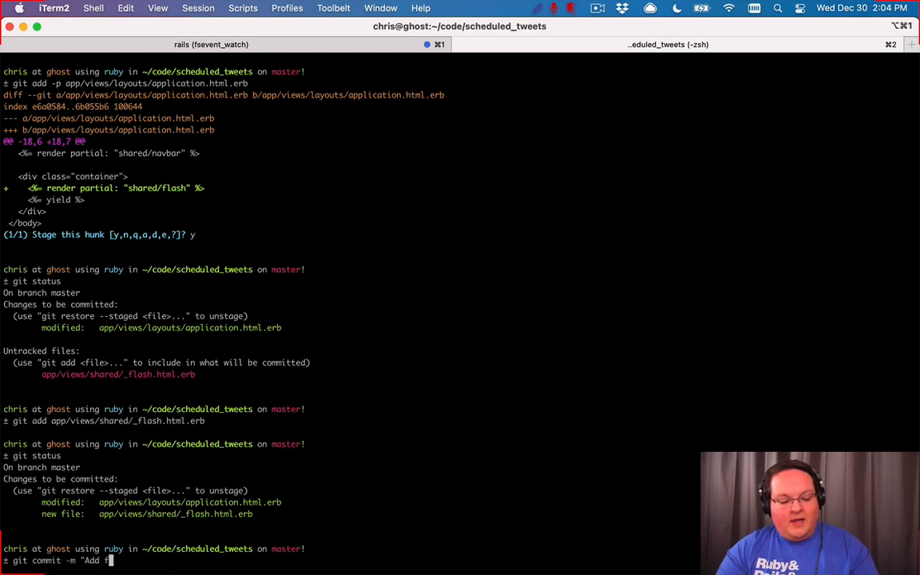
pyautogui.write('flash messages"')
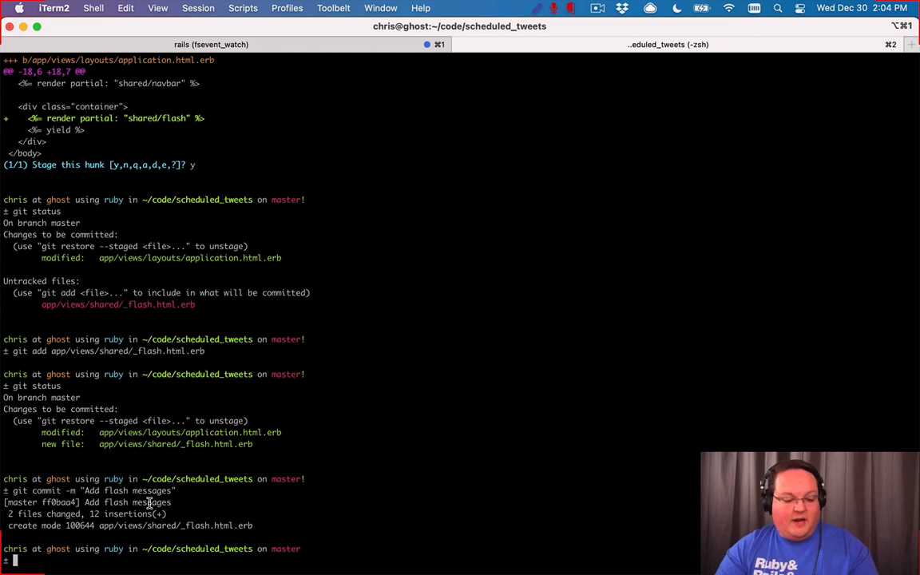
pyautogui.write('git status')
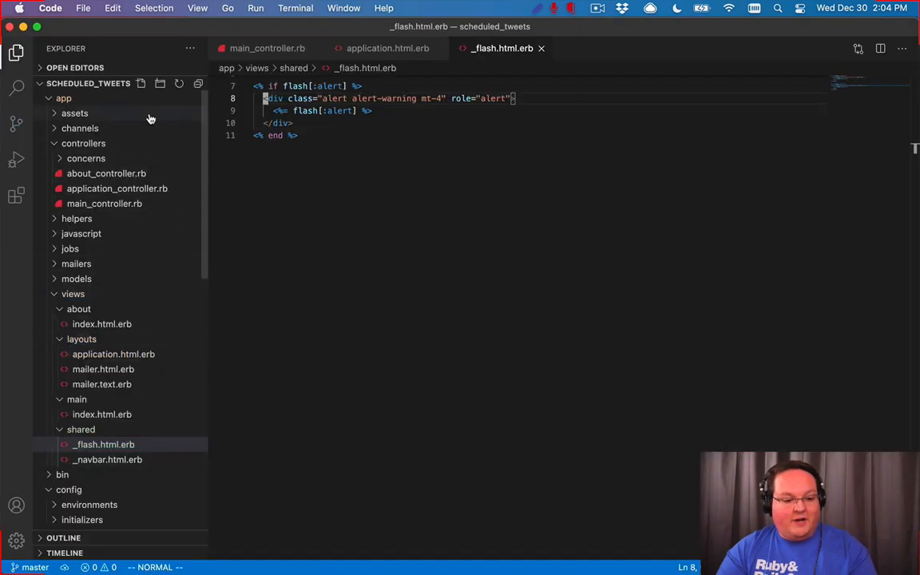
pyautogui.moveTo(74, 113)
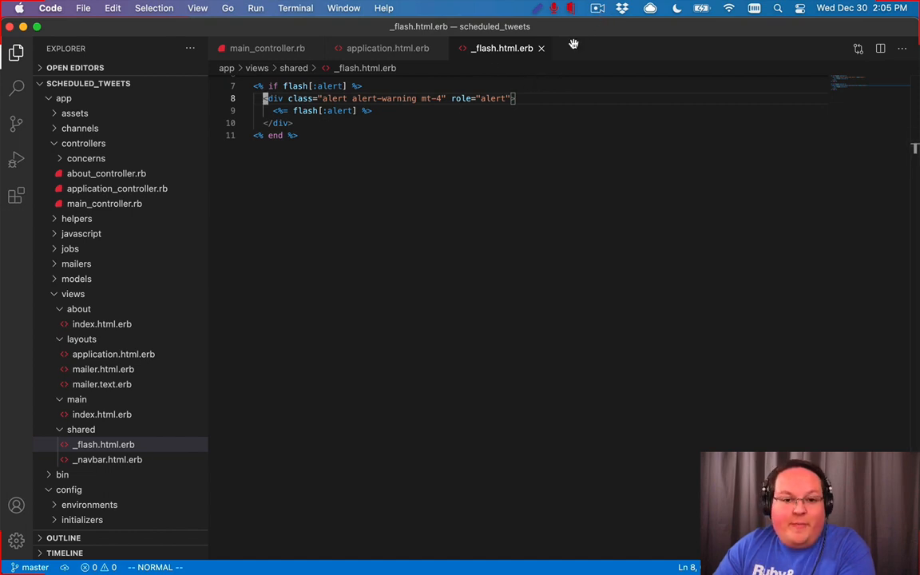
pyautogui.moveTo(471, 120)
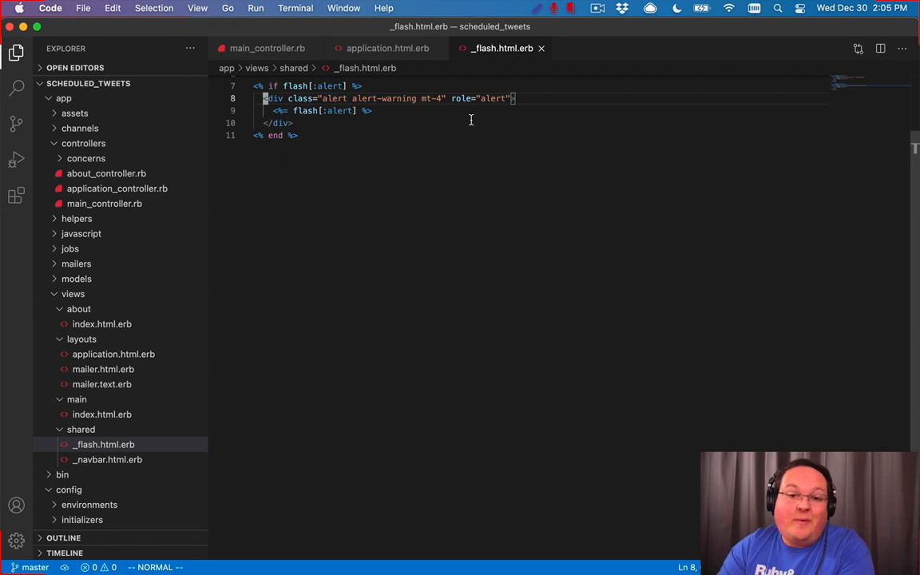